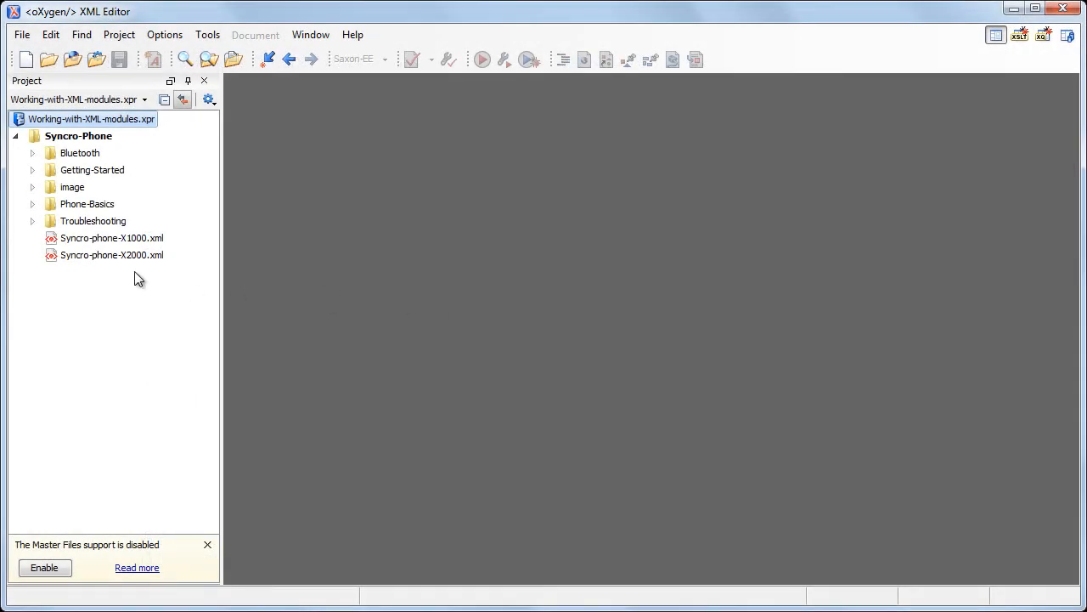
- Open Syncro-phone-X1000.xml, open its &gettingStartedCh; chapter Getting-Started.xml, then return to the book
double_click(111, 238)
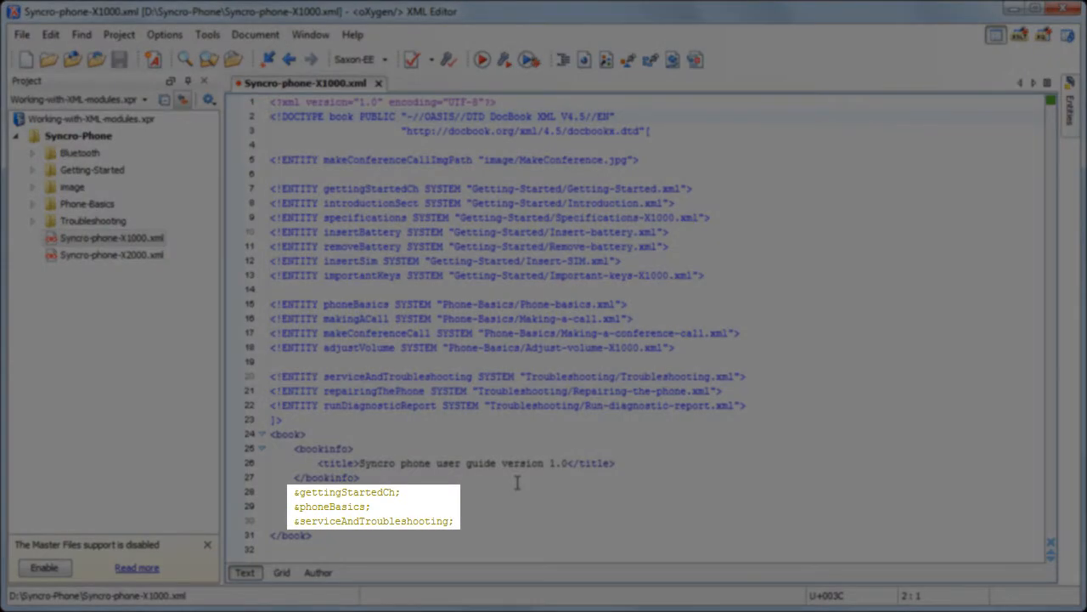
mouse_move(349, 492)
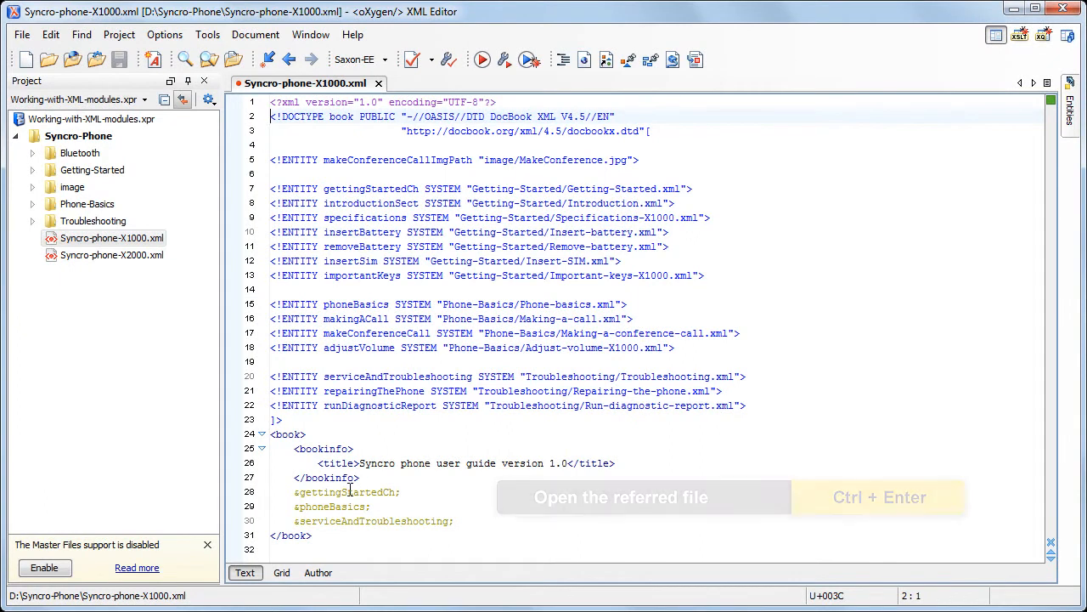
key(Ctrl+Enter)
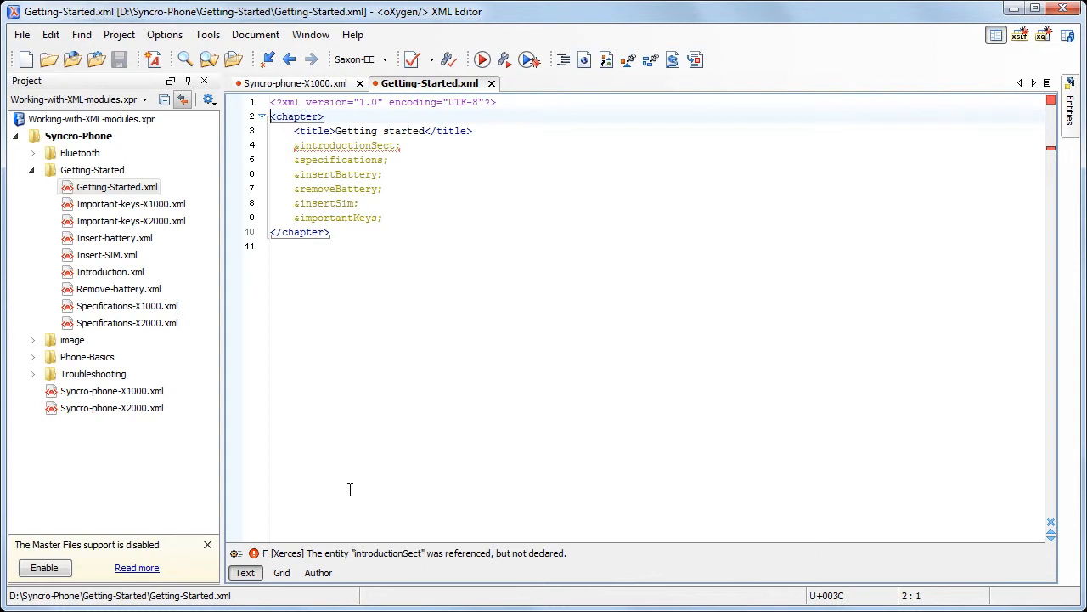
click(298, 83)
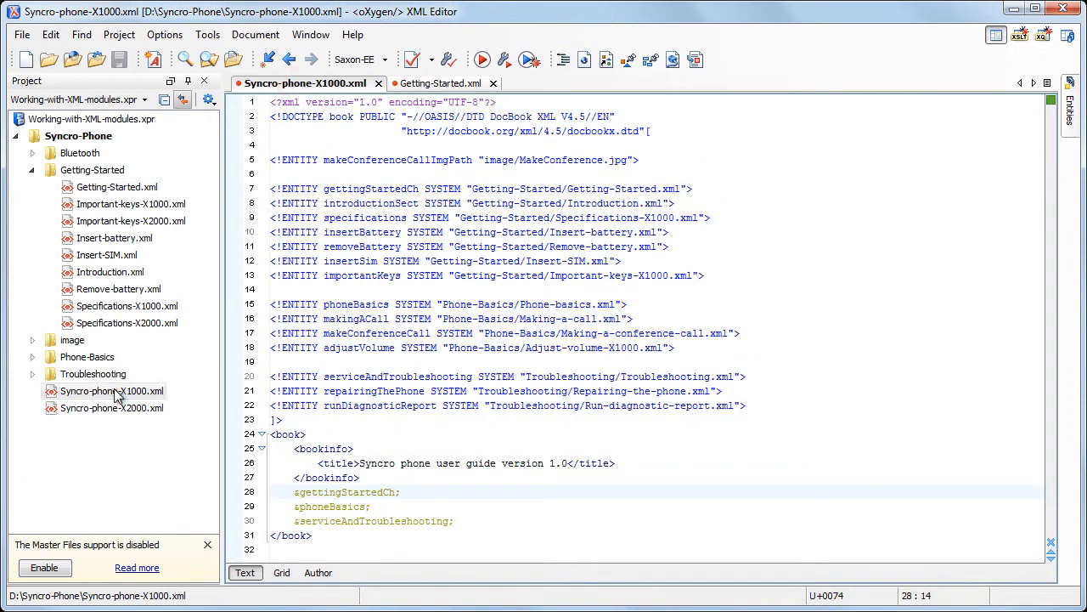
- Show Syncro-phone-X1000.xml's resource hierarchy, expand Troubleshooting, and open Getting-Started.xml
right_click(89, 390)
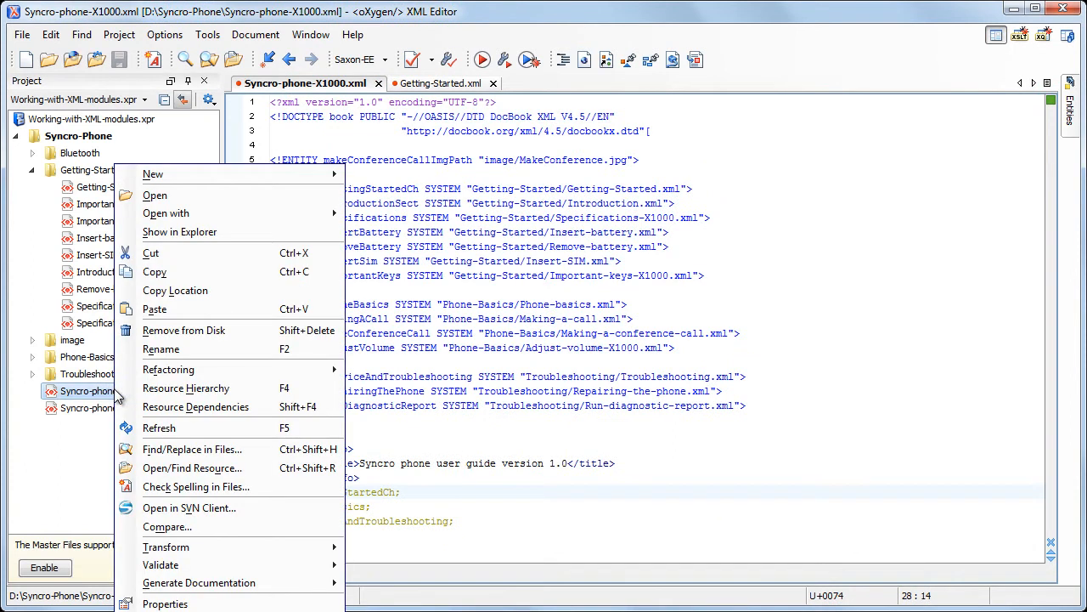
click(187, 388)
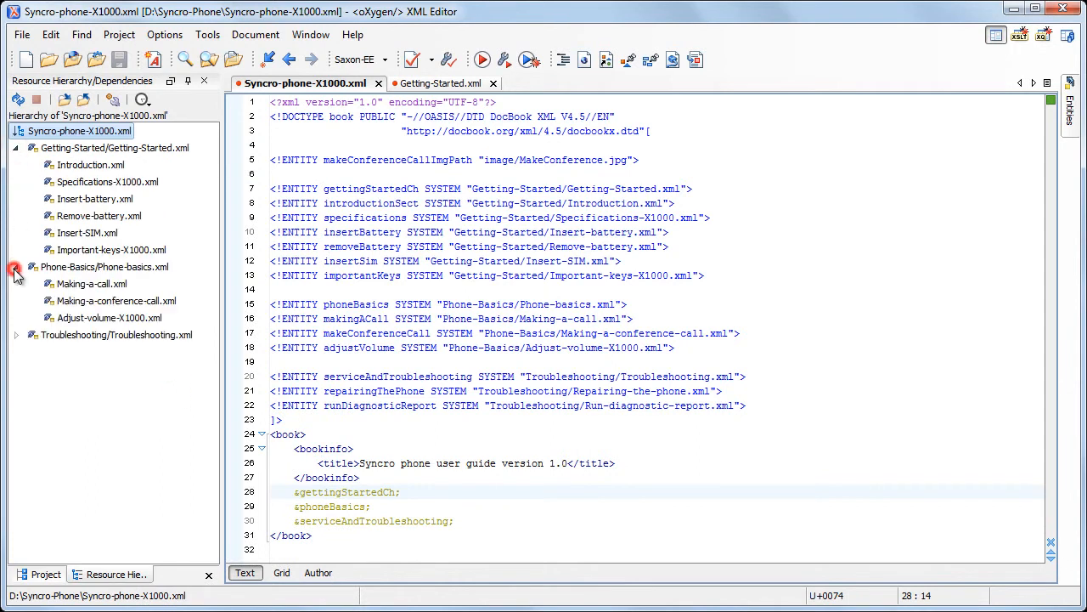
click(17, 352)
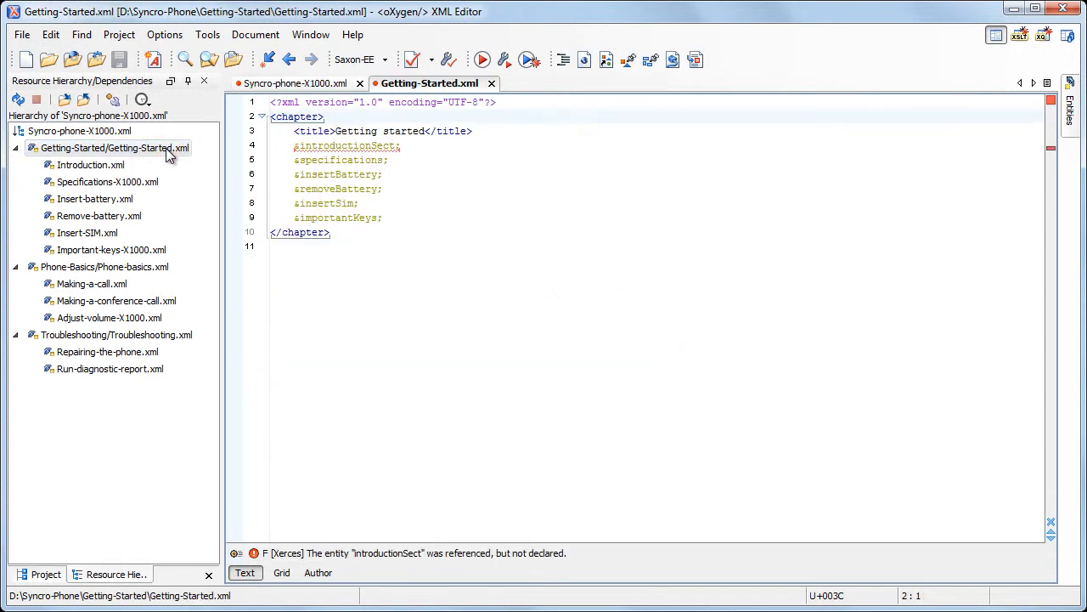
double_click(91, 164)
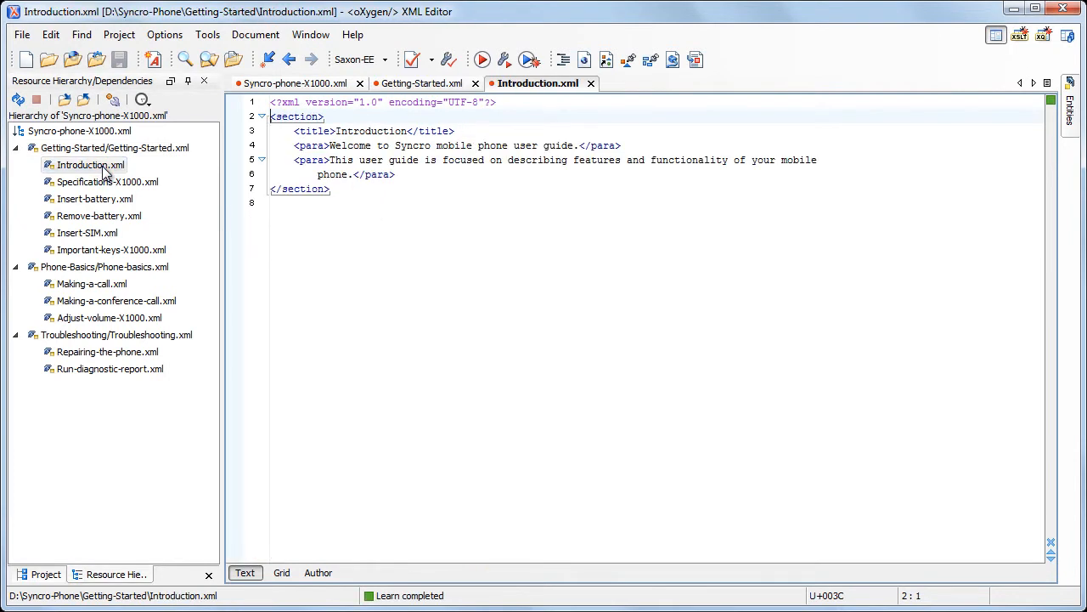
mouse_move(82, 283)
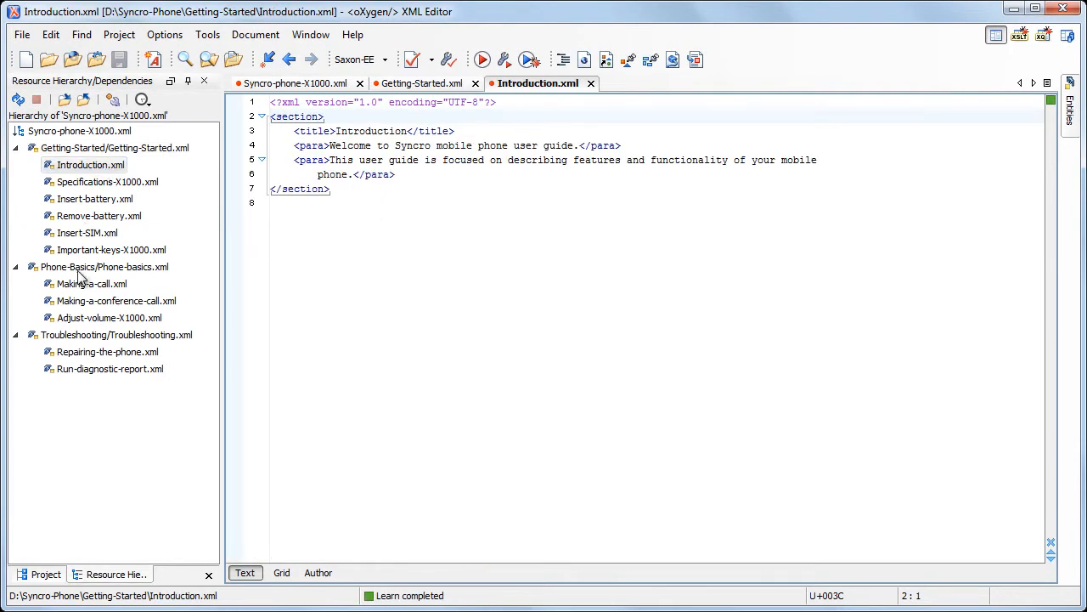
- Open and validate Making-a-call.xml, then start a new element in its first paragraph
click(90, 282)
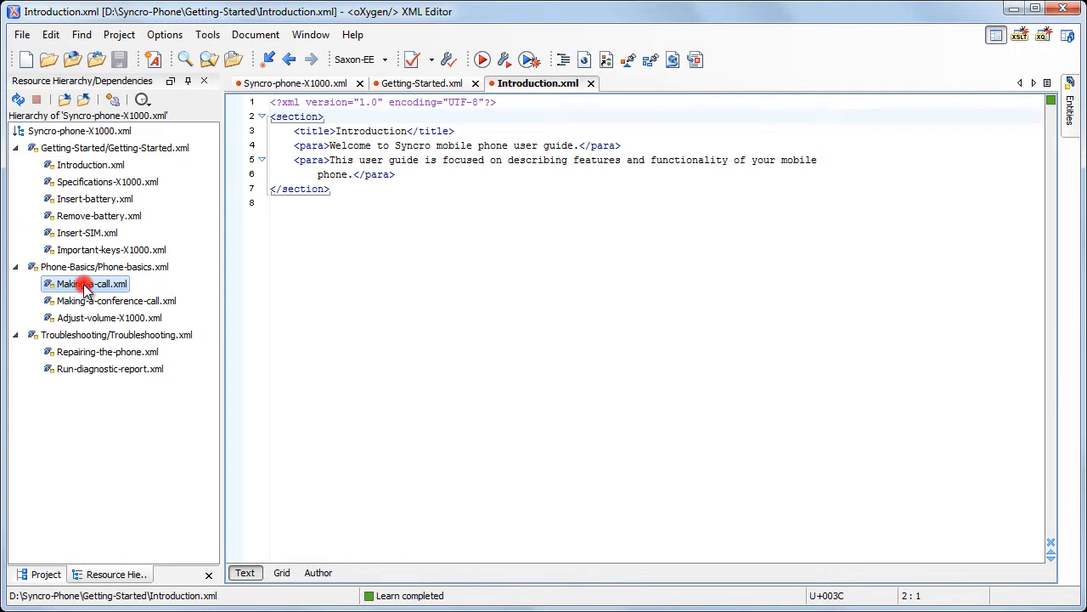
double_click(91, 283)
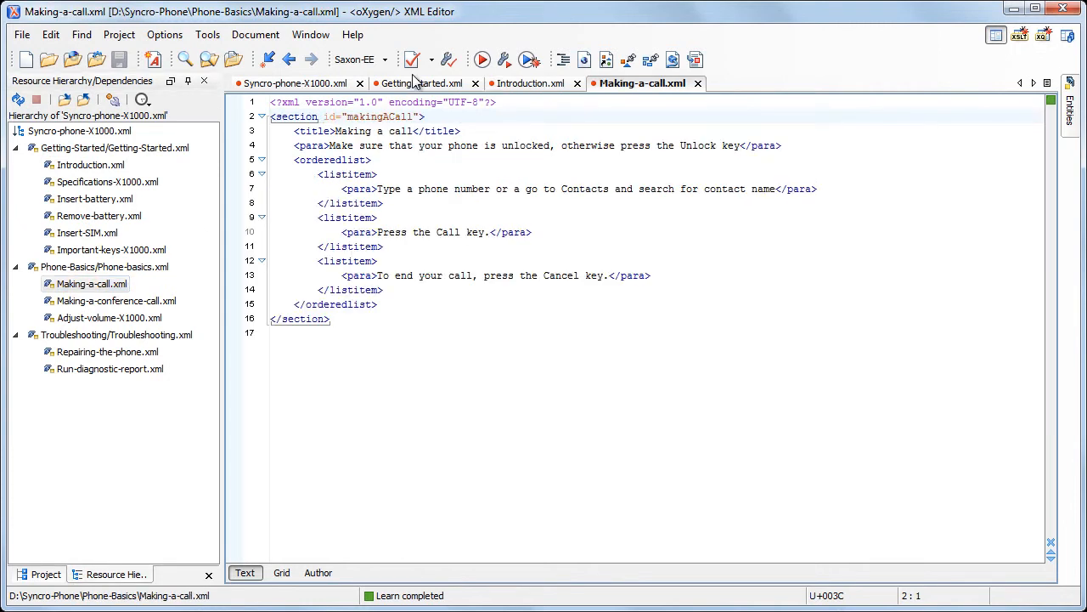
click(412, 60)
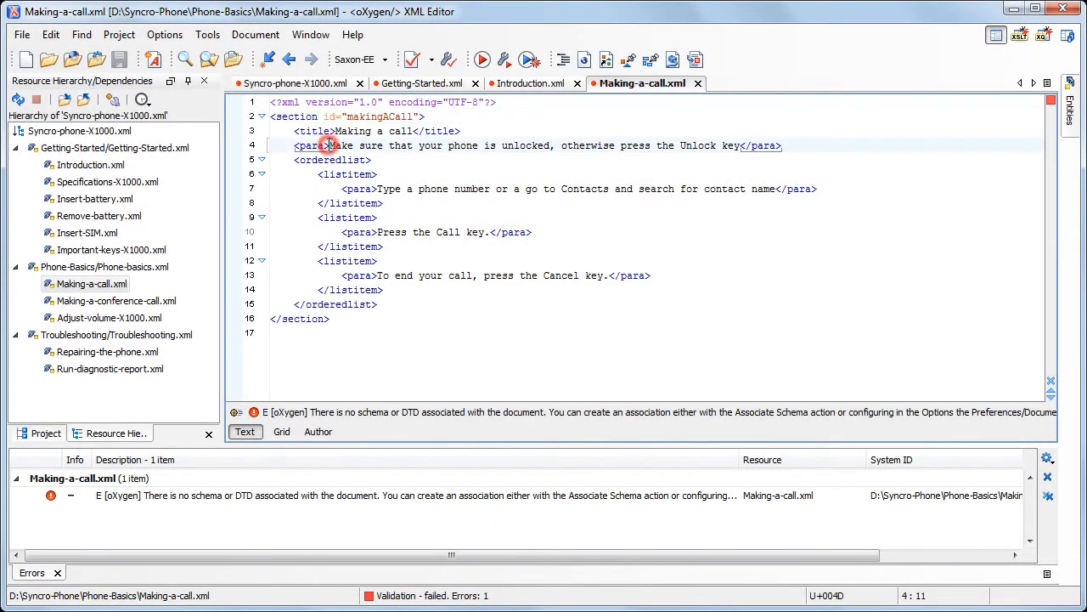
key(Enter)
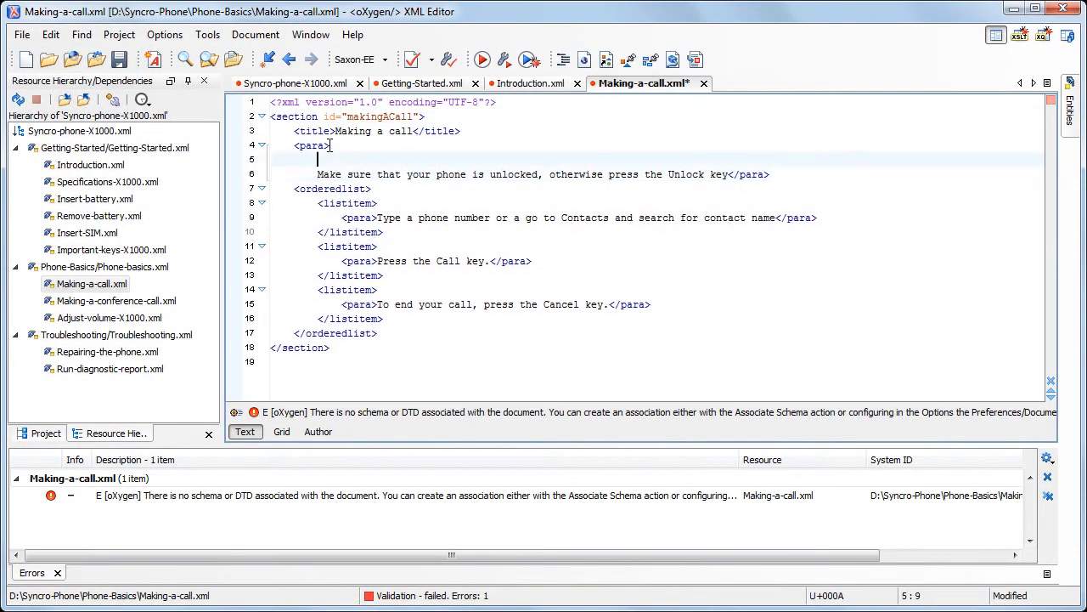
text(<)
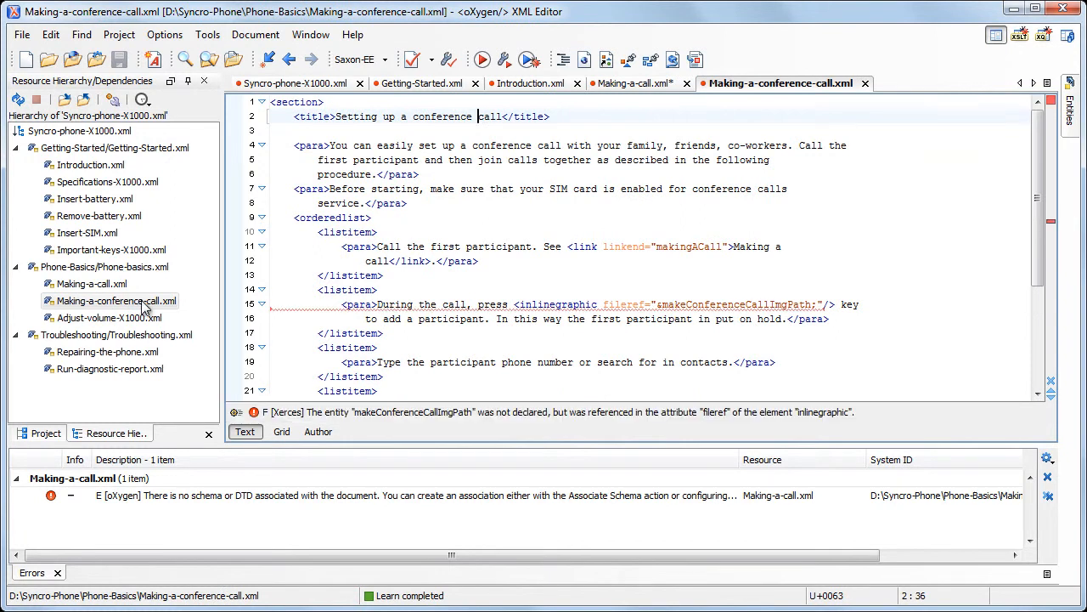
- Validate Making-a-conference-call.xml and jump to the undeclared makeConferenceCallImgPath entity error
click(411, 59)
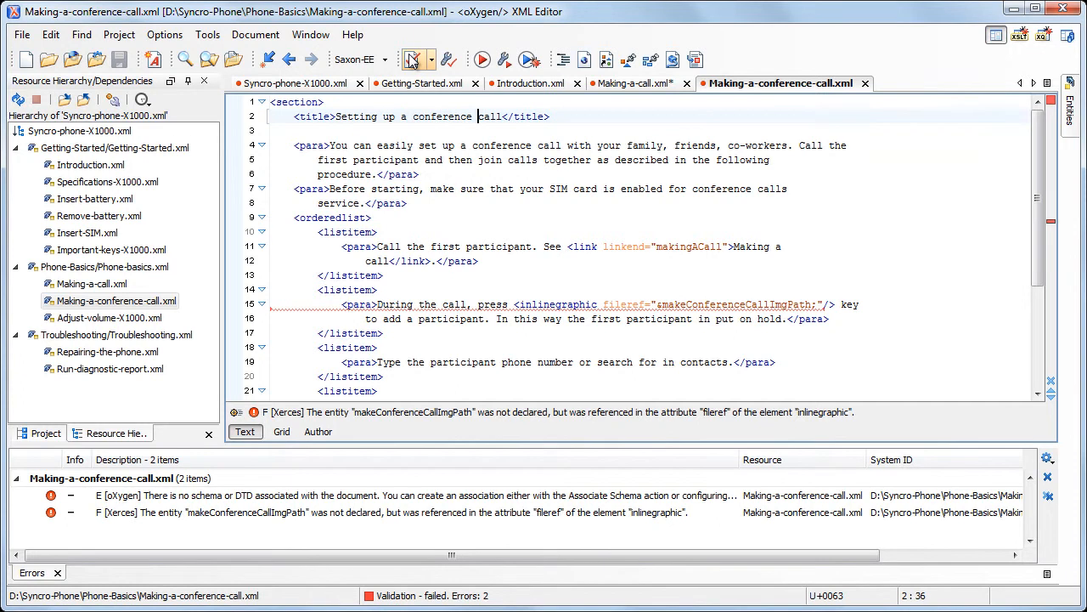
click(308, 524)
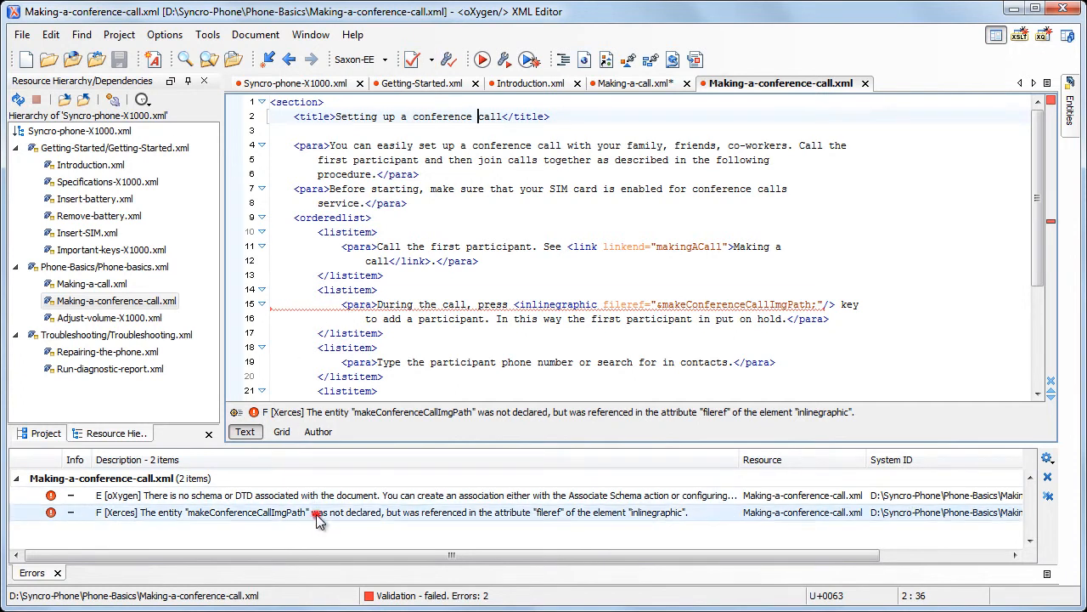
click(319, 512)
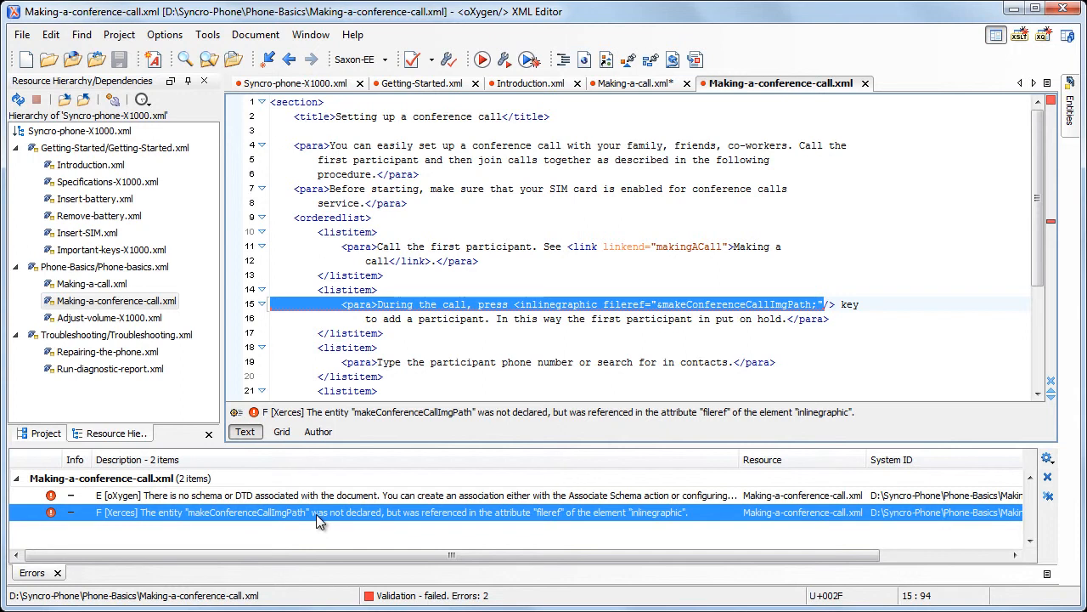
mouse_move(268, 495)
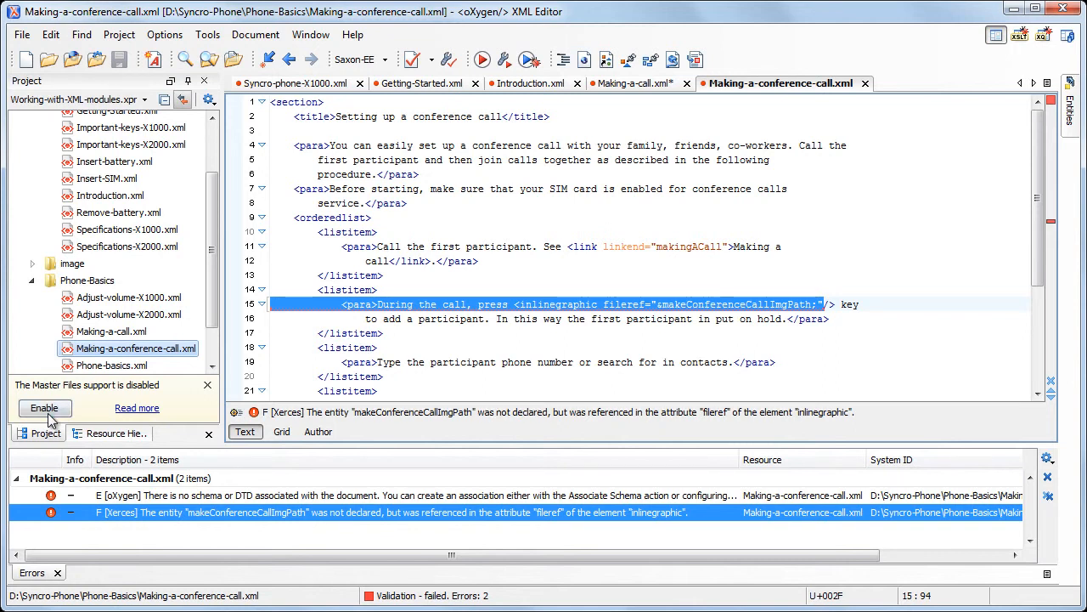
- Enable Master Files support in the Project view with Detect and Enable
click(44, 408)
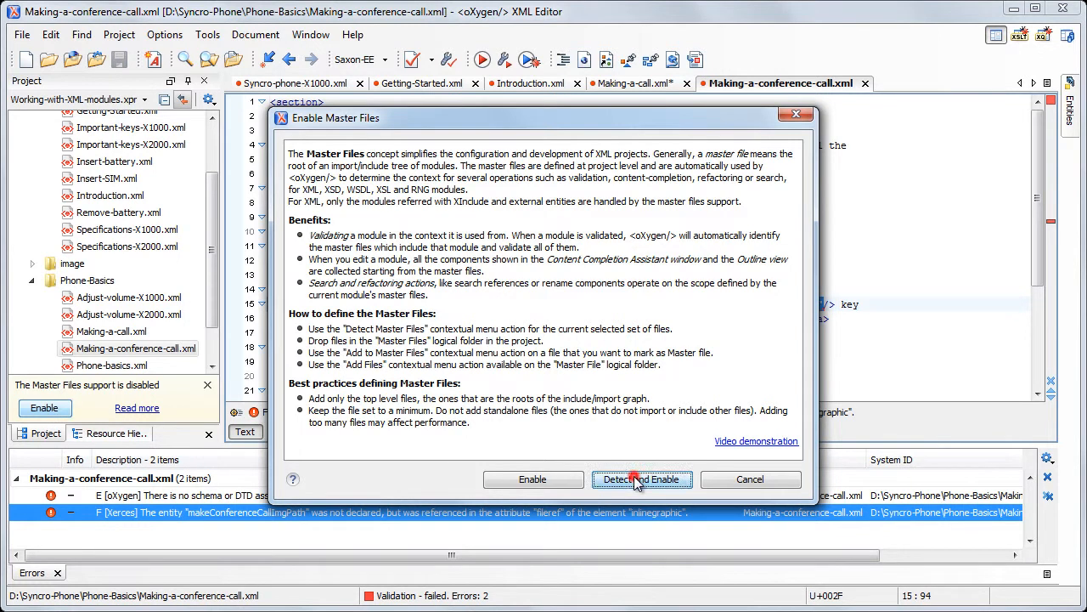
click(642, 479)
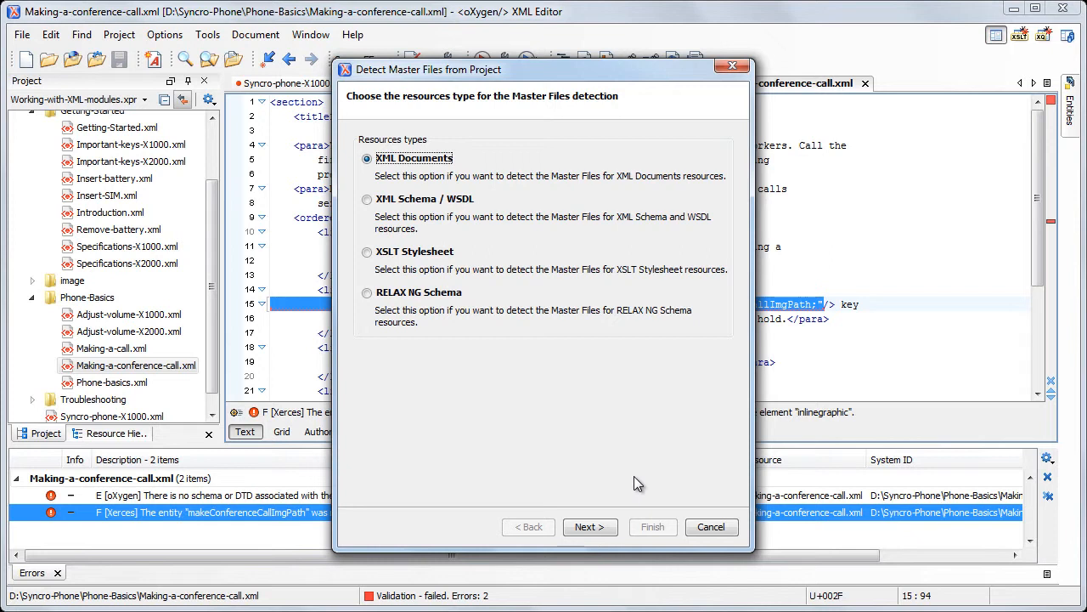
- Detect master files among XML documents and add Syncro-phone-X1000.xml and Syncro-phone-X2000.xml
click(590, 527)
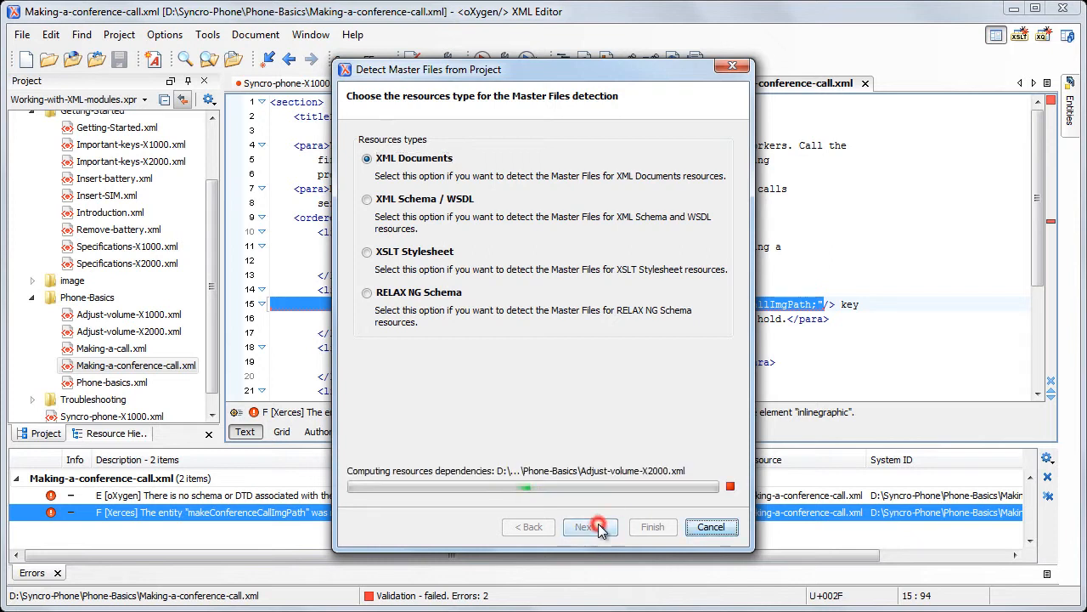
click(588, 527)
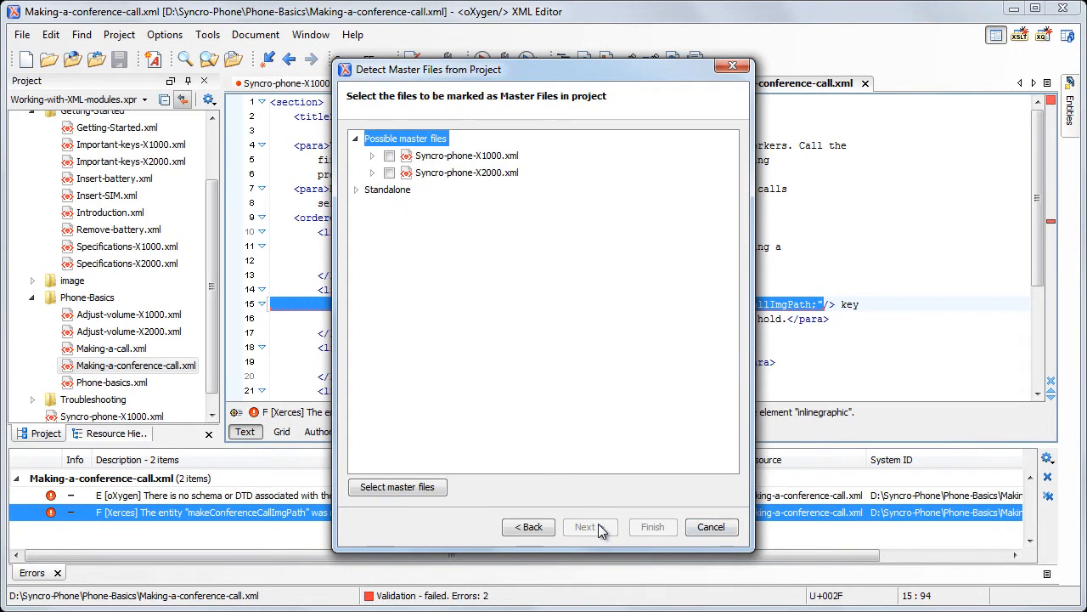
click(372, 156)
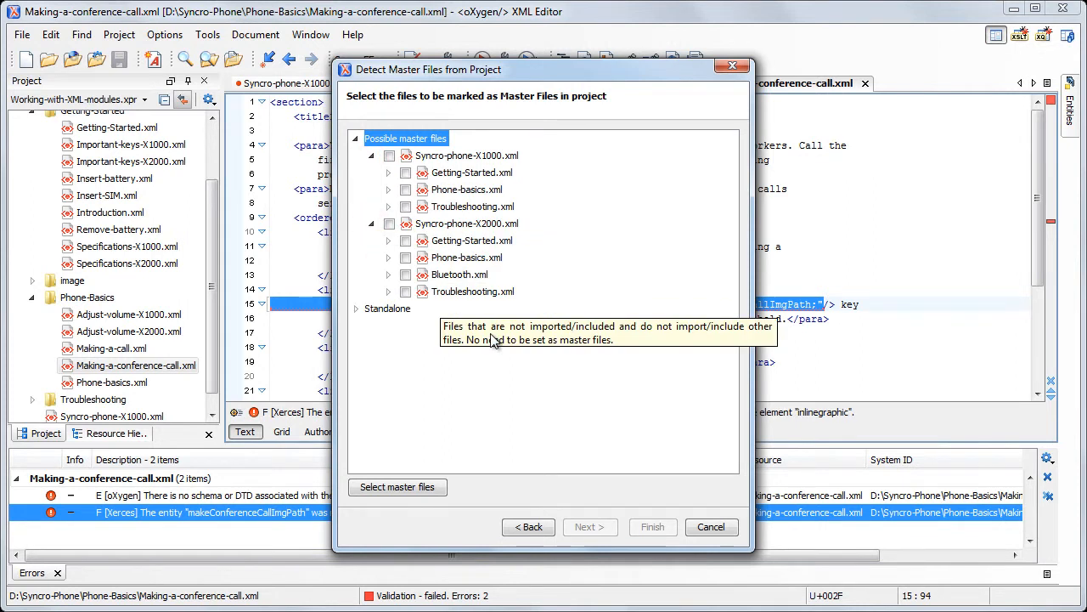
click(389, 274)
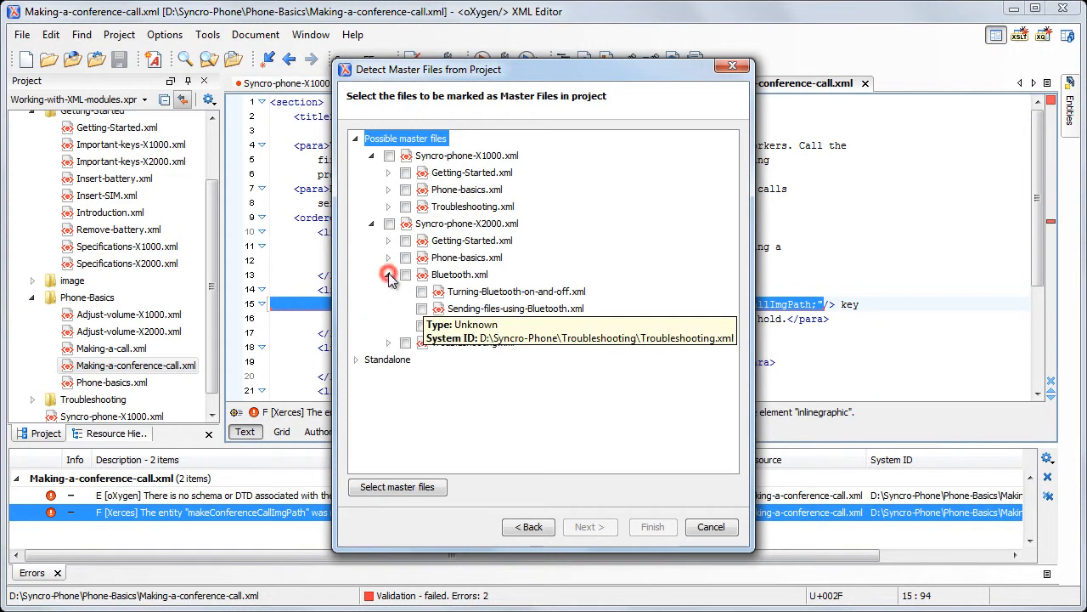
click(388, 274)
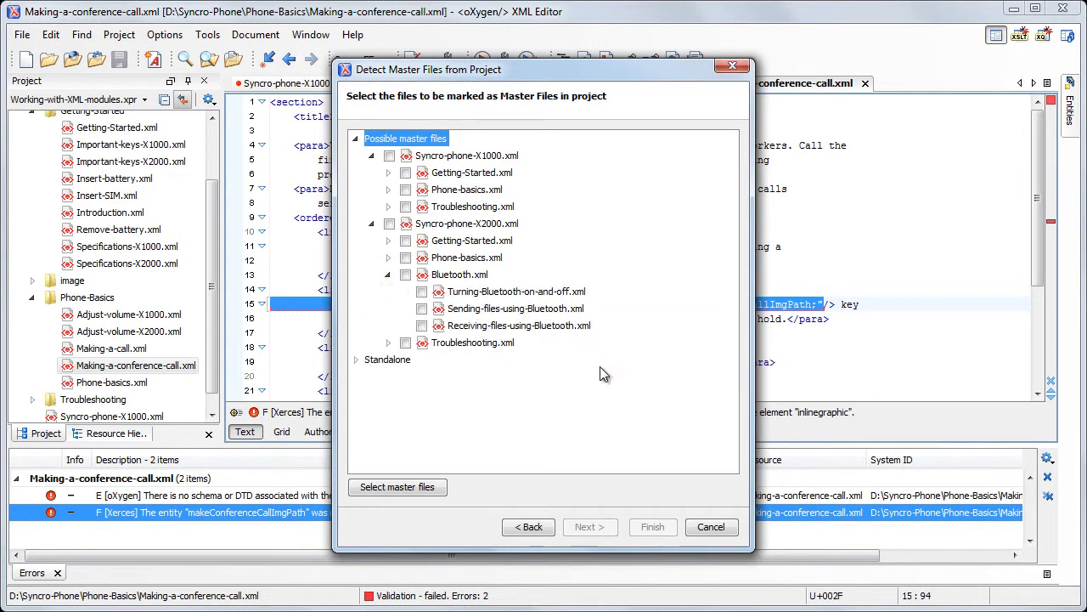
mouse_move(600, 376)
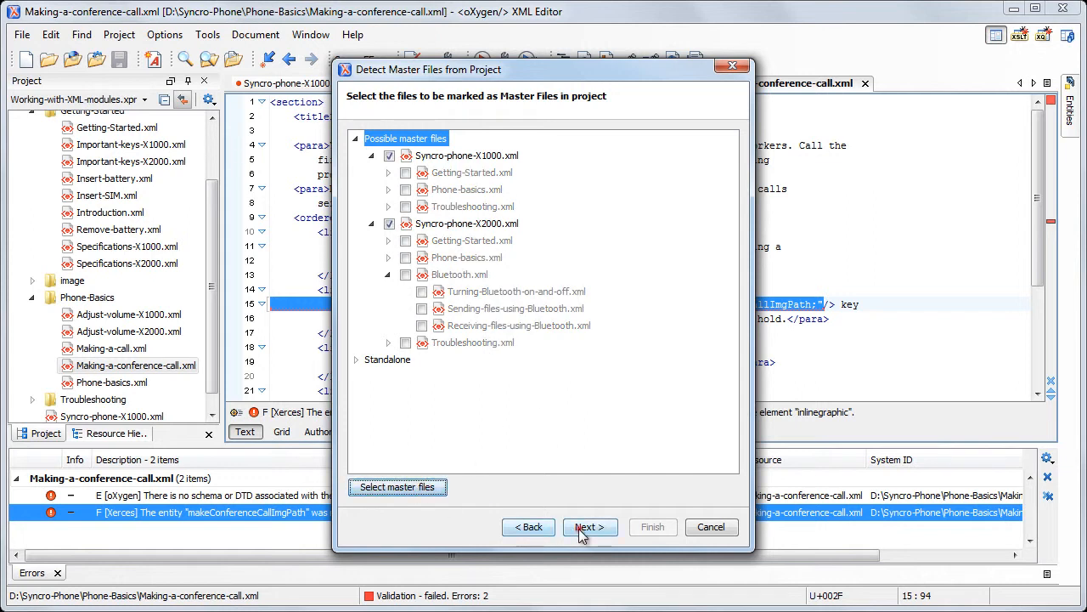
click(589, 527)
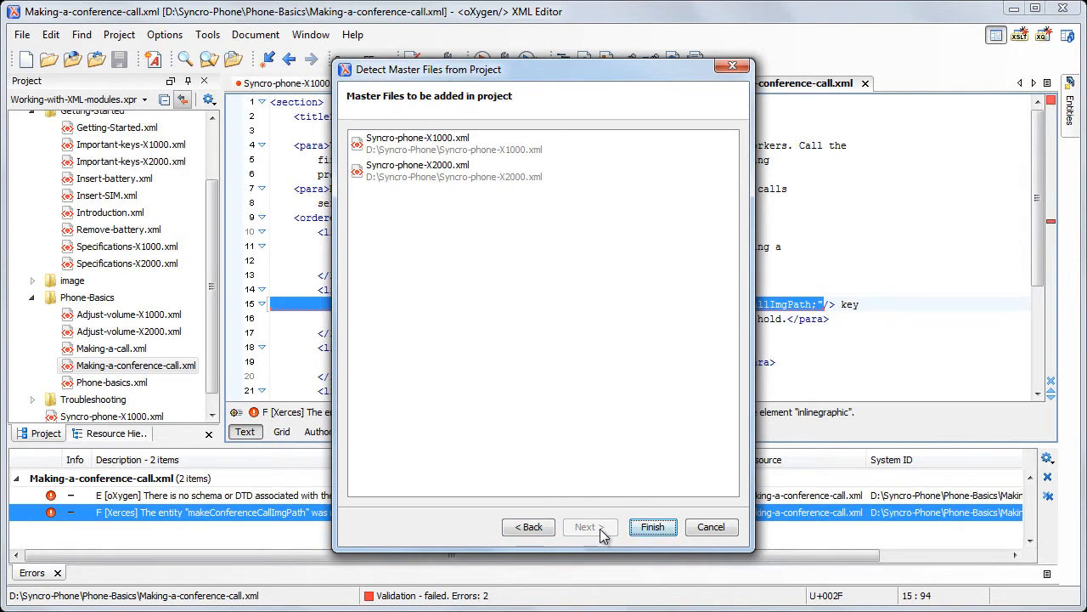
click(653, 527)
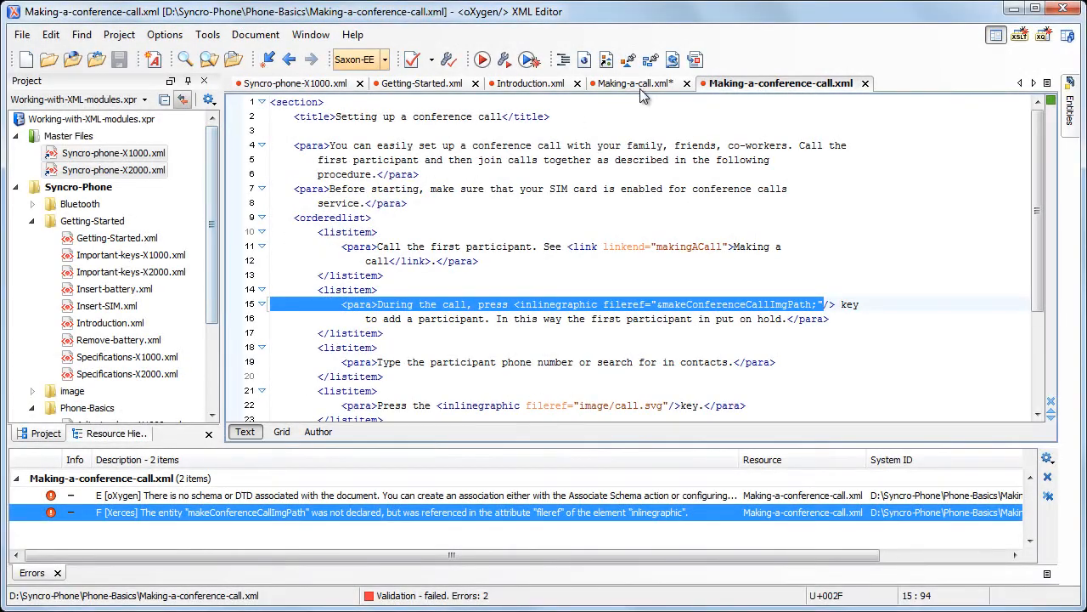
- Revalidate Making-a-call.xml, now valid, and start a new element in its first paragraph
click(635, 84)
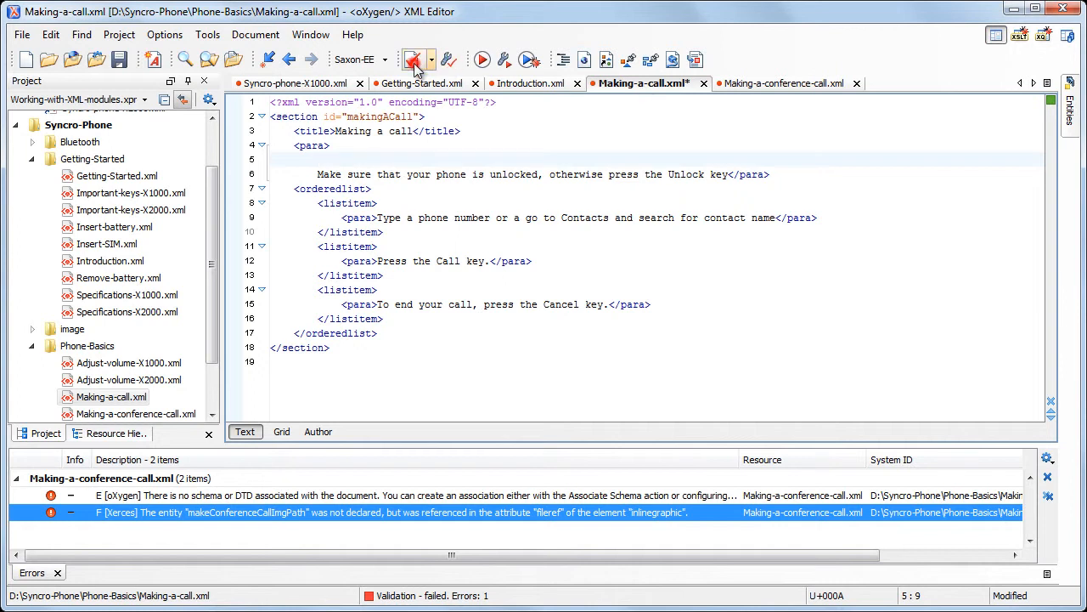
click(414, 60)
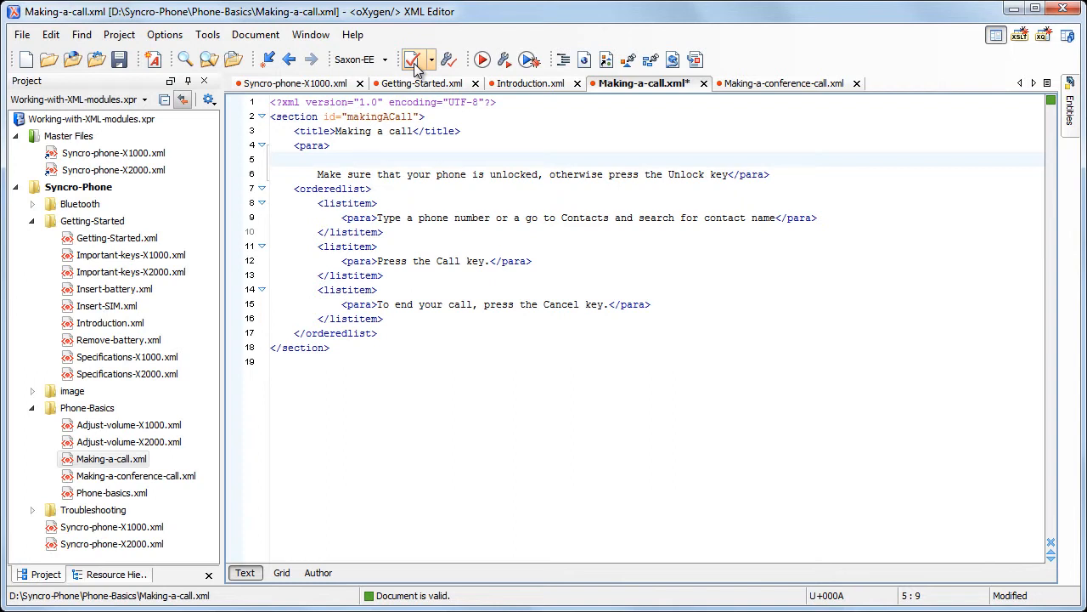
text(<)
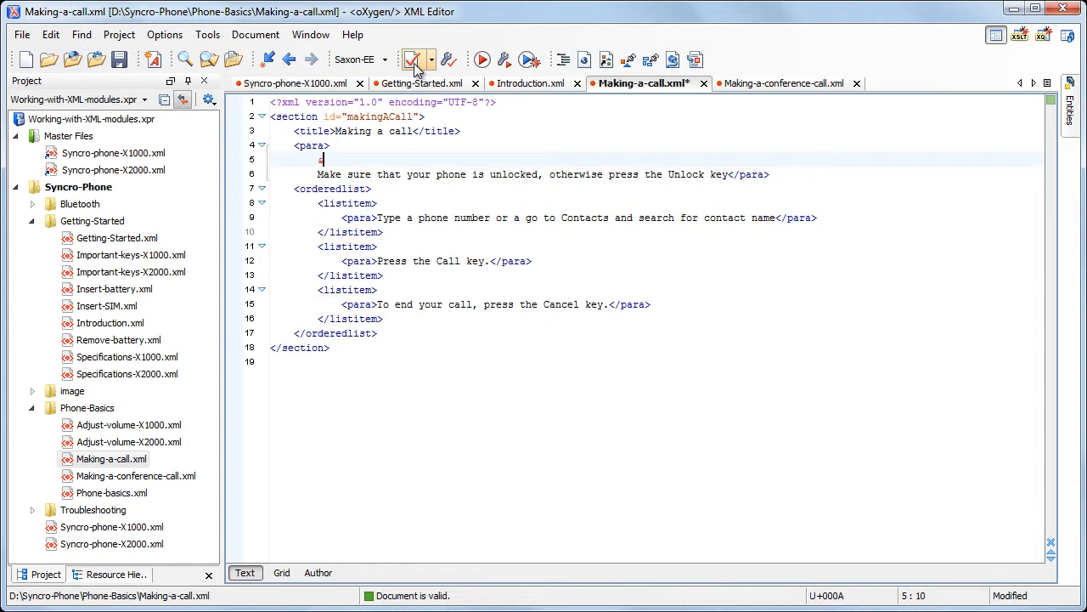
- Insert &insertBattery; and &adjustVolume; into the first paragraph, then close Making-a-call.xml
text(&insertBattery;)
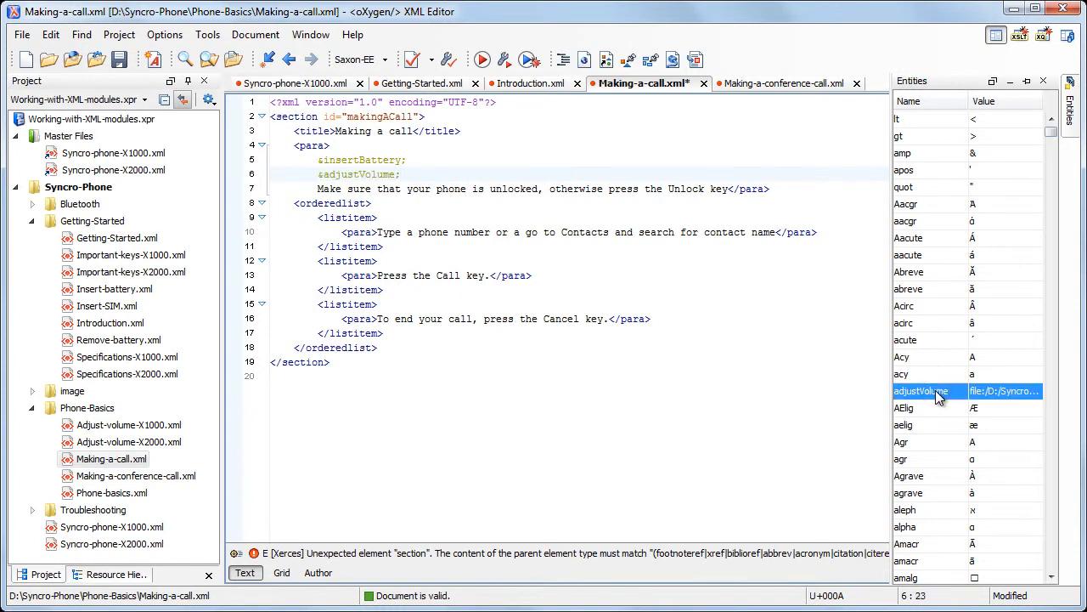
click(702, 83)
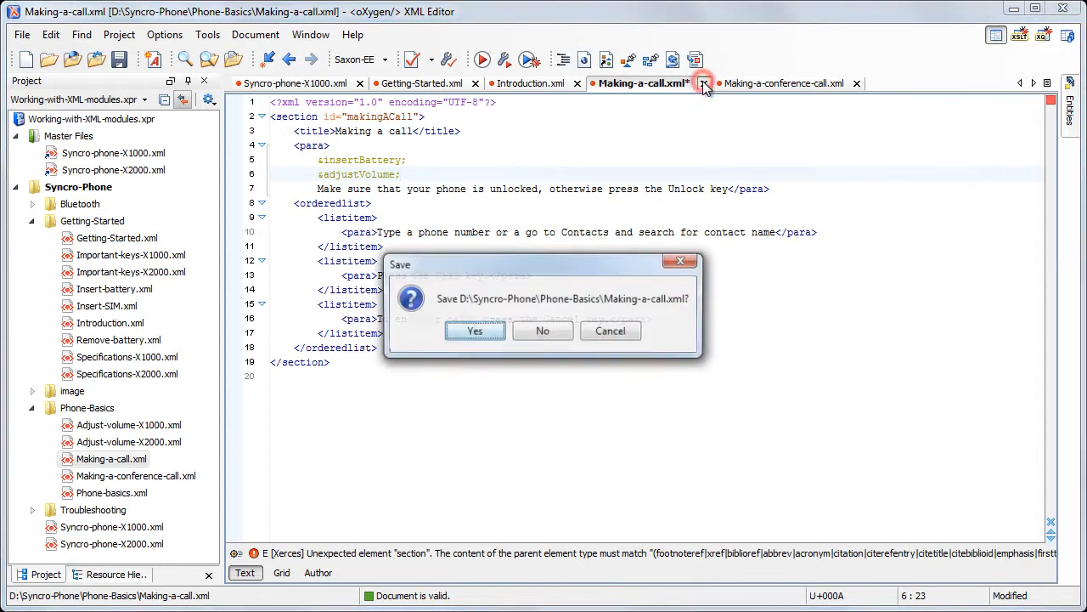
- Discard the changes to Making-a-call.xml and validate Making-a-conference-call.xml
click(475, 330)
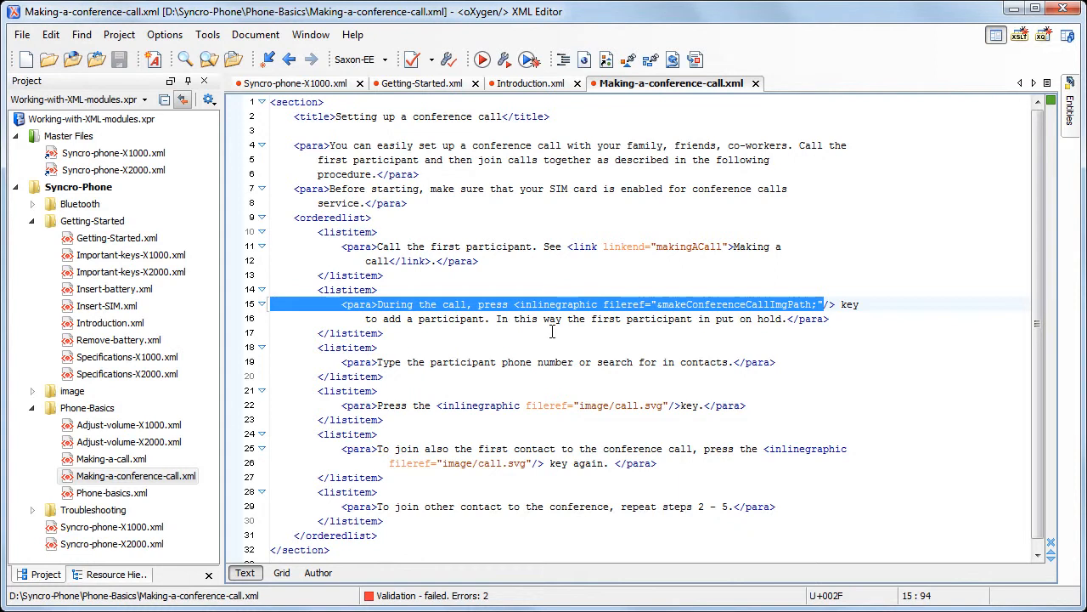
click(412, 59)
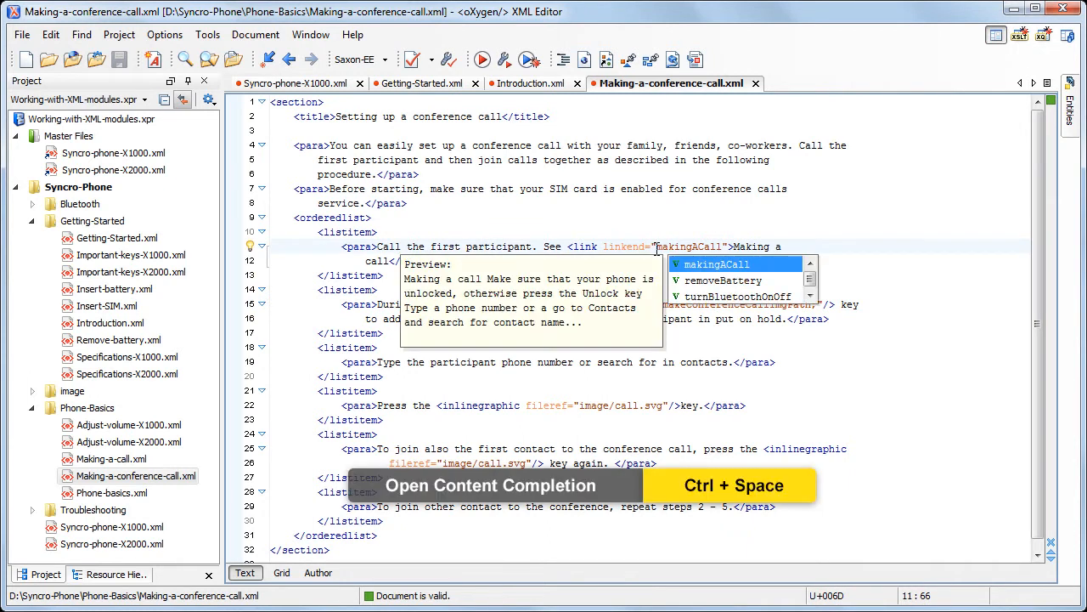
- Browse the suggested link target IDs, then follow makingACall to its definition
click(736, 295)
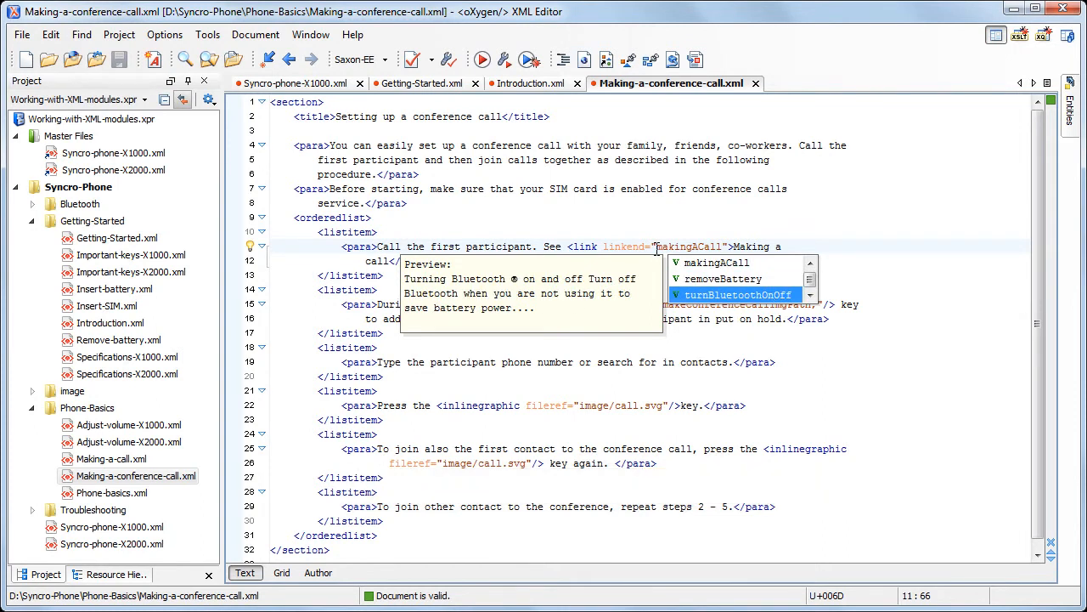
key(Escape)
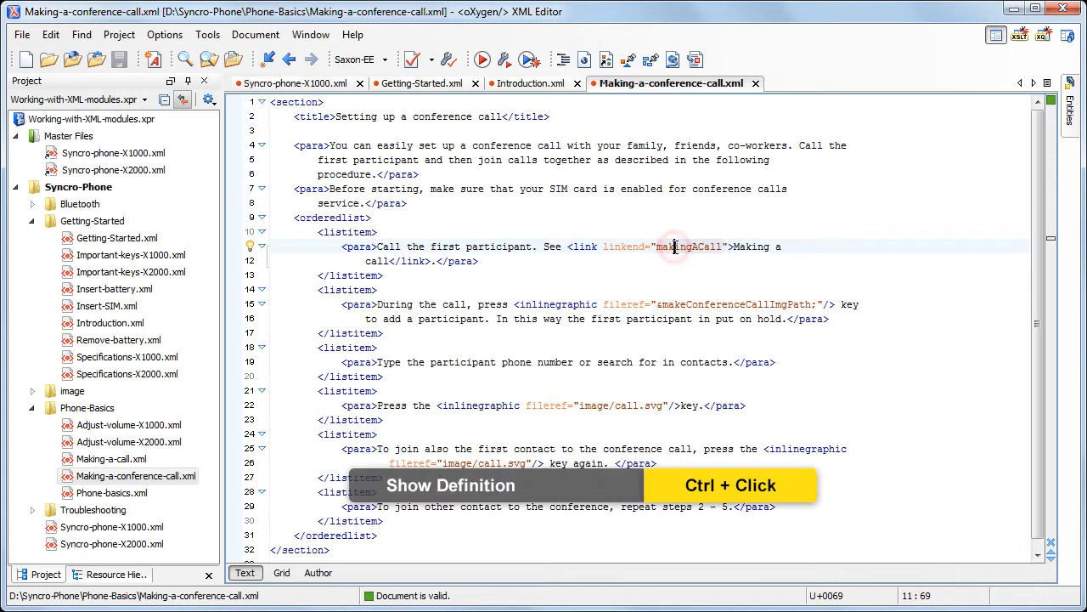
click(675, 247)
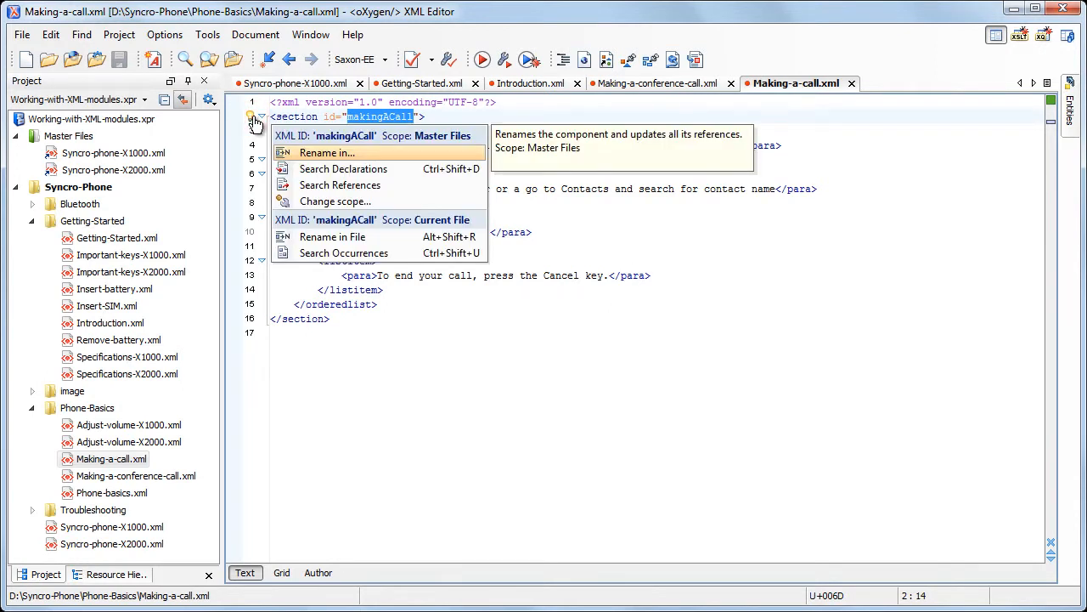
mouse_move(337, 185)
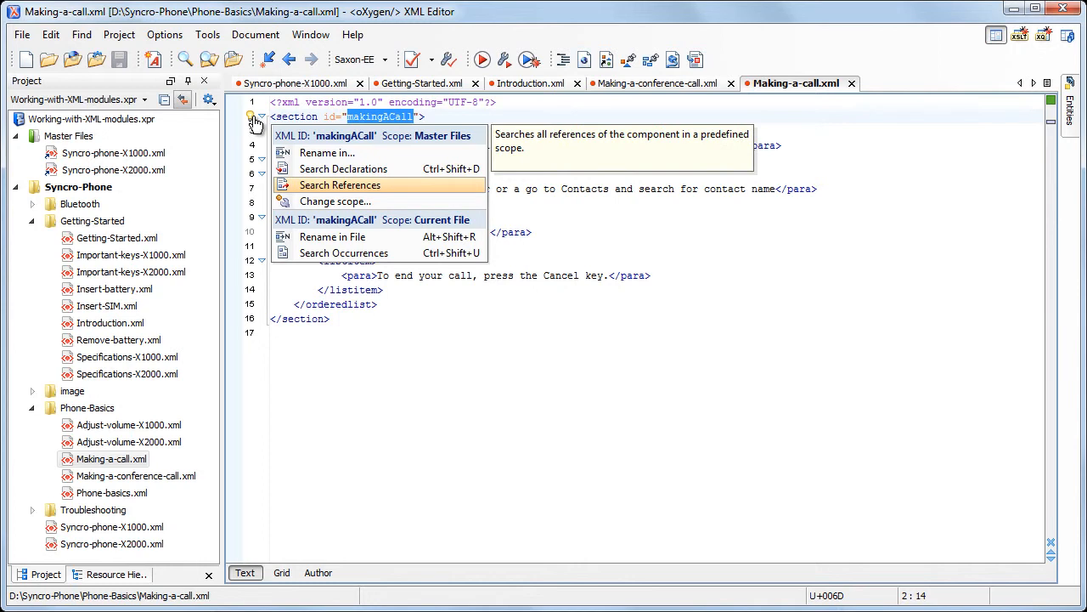
mouse_move(333, 201)
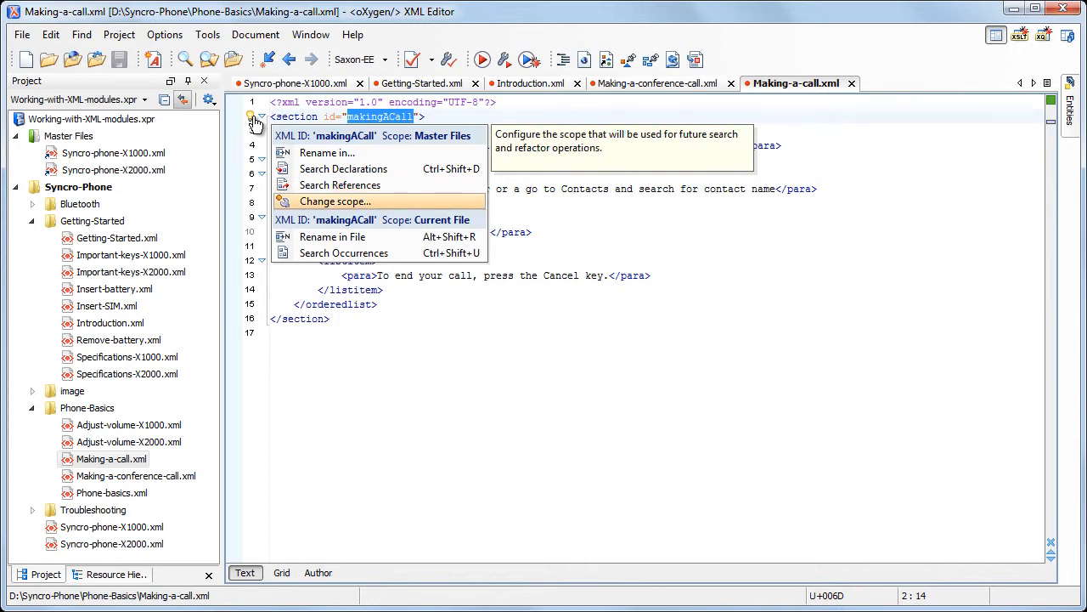
mouse_move(328, 152)
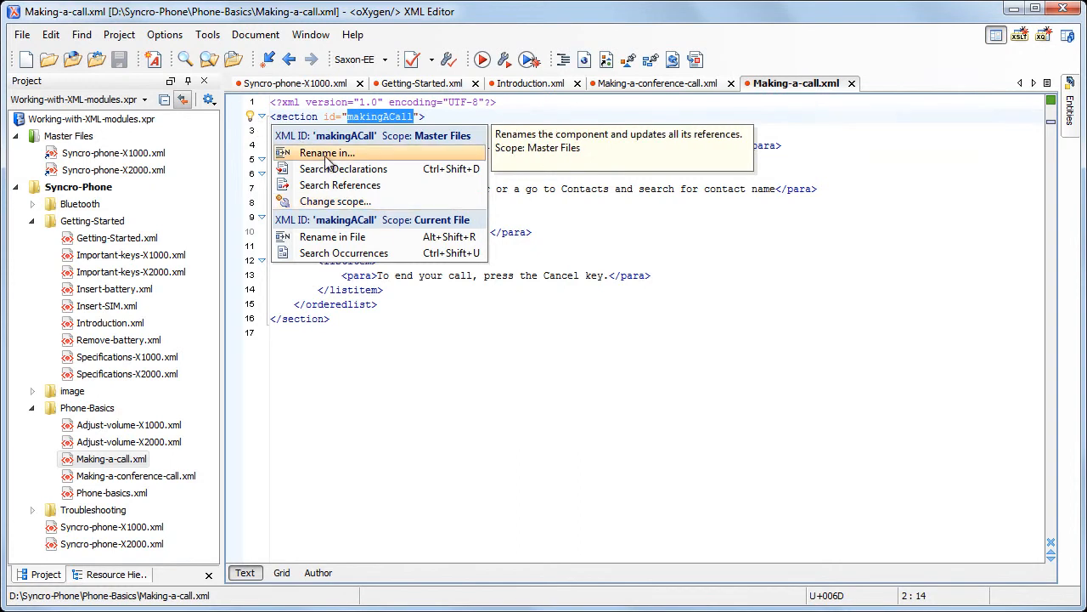
- Rename the makingACall ID to initiatingACall, preview both files' changes, and apply
click(326, 153)
text(initiatingACall)
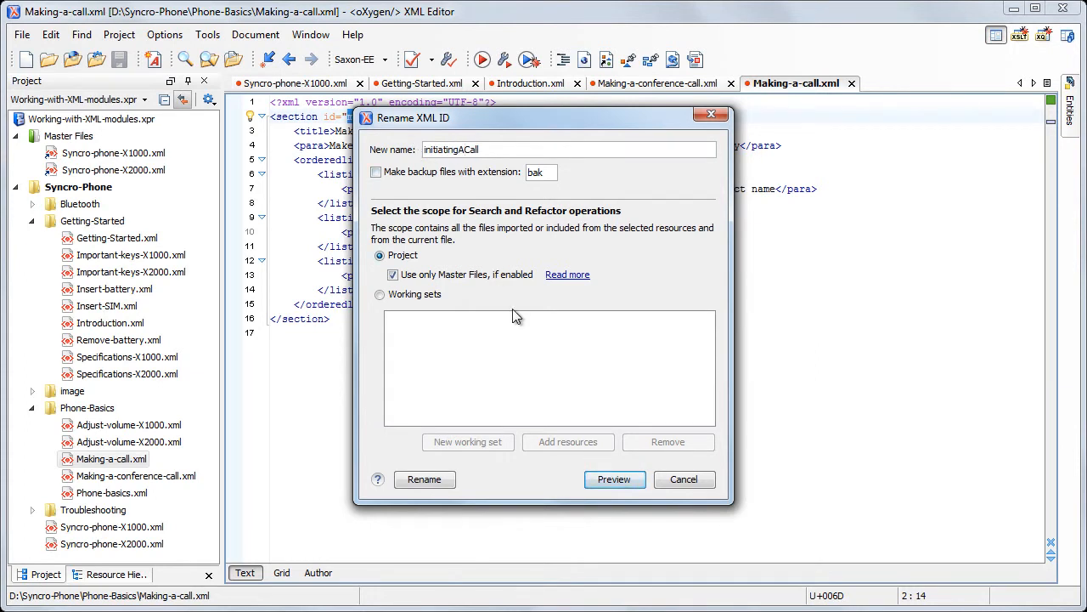
click(615, 479)
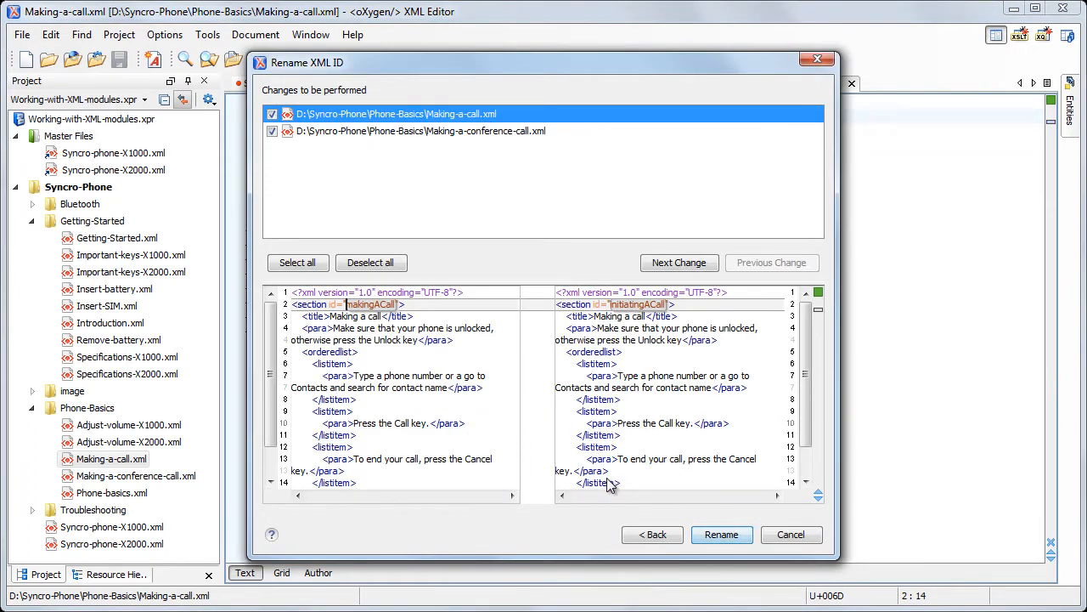
click(428, 135)
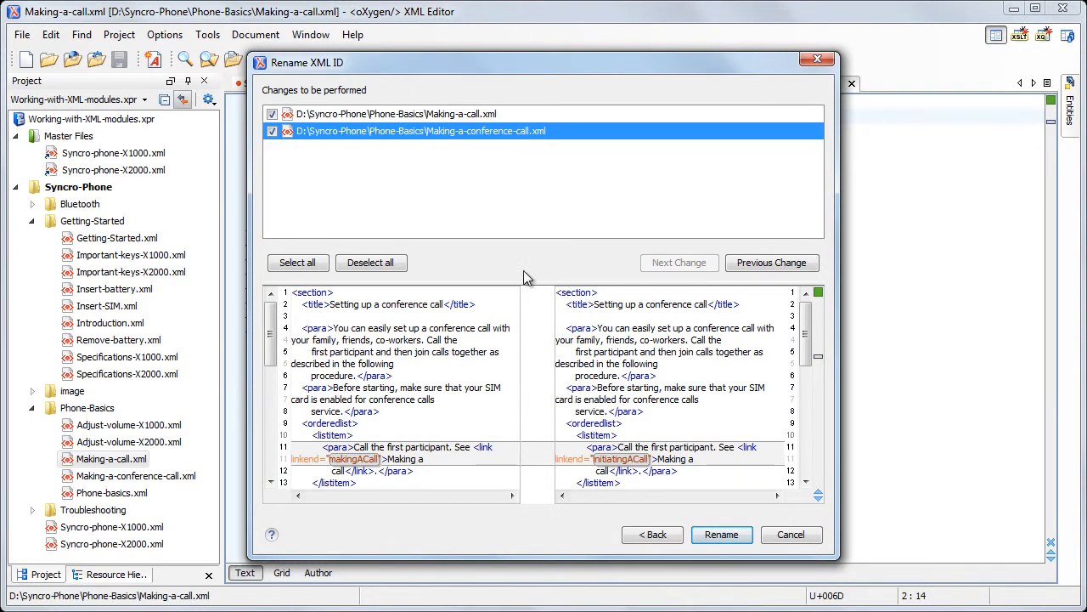
click(721, 534)
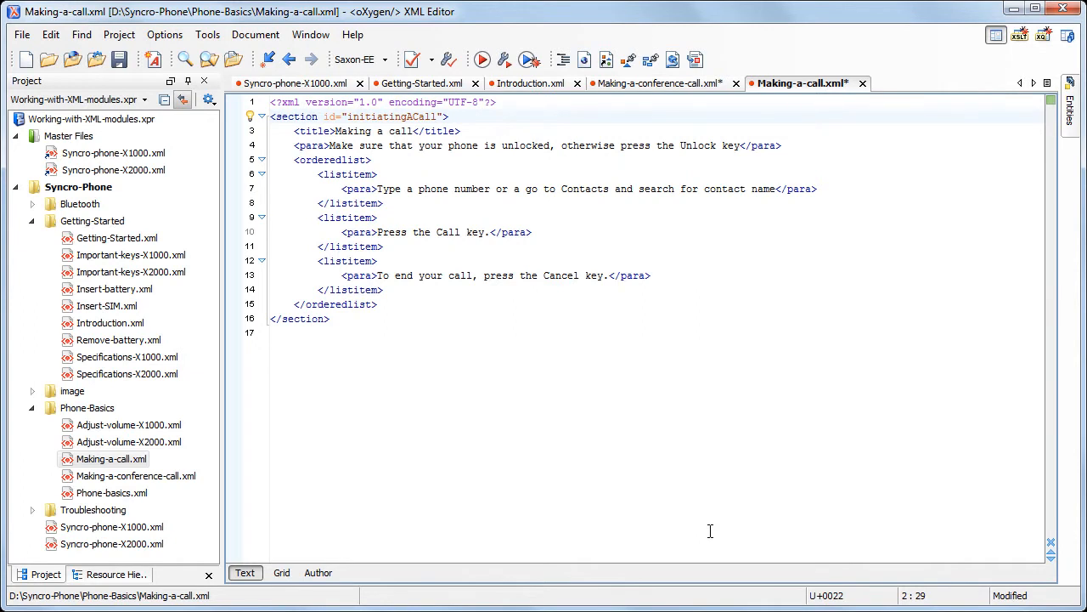
- Save all files and move Making-a-call.xml into Getting-Started, updating its references after previewing
click(21, 34)
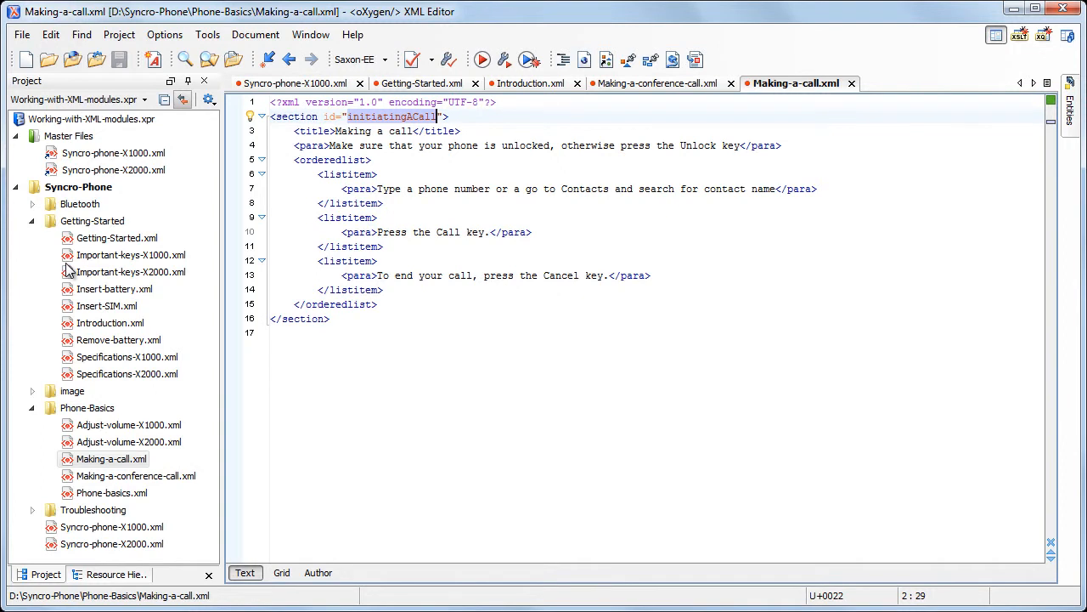
mouse_move(111, 459)
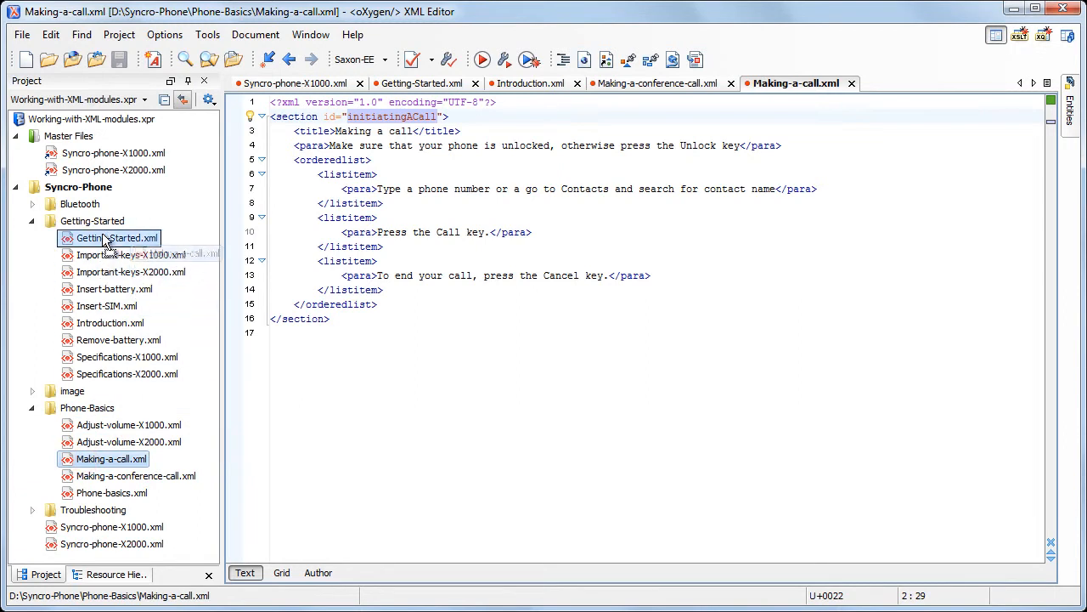
drag(111, 458, 92, 221)
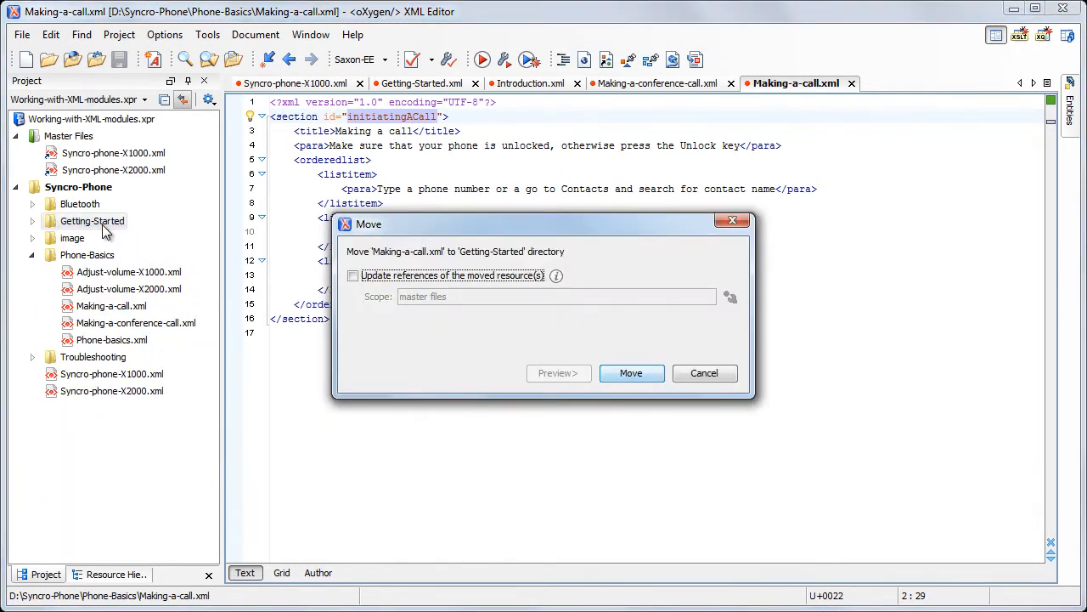
mouse_move(294, 279)
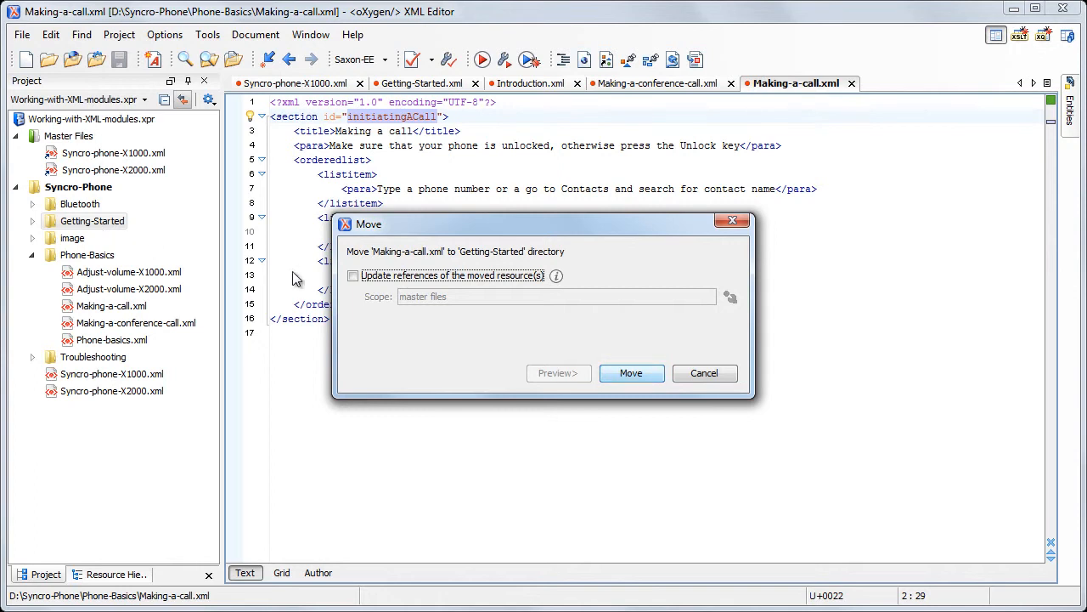
click(352, 274)
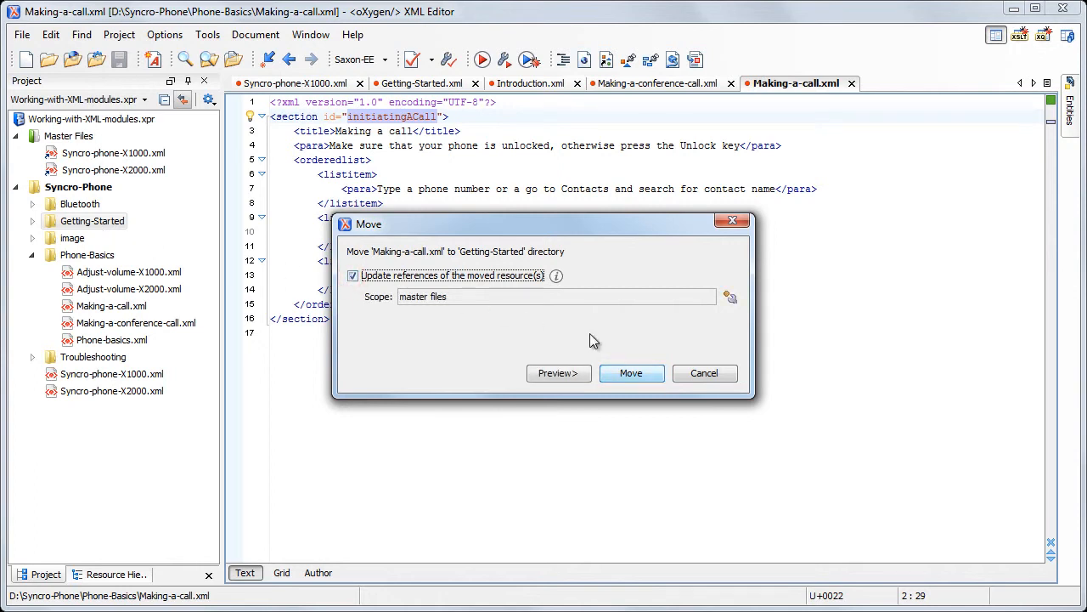
click(559, 372)
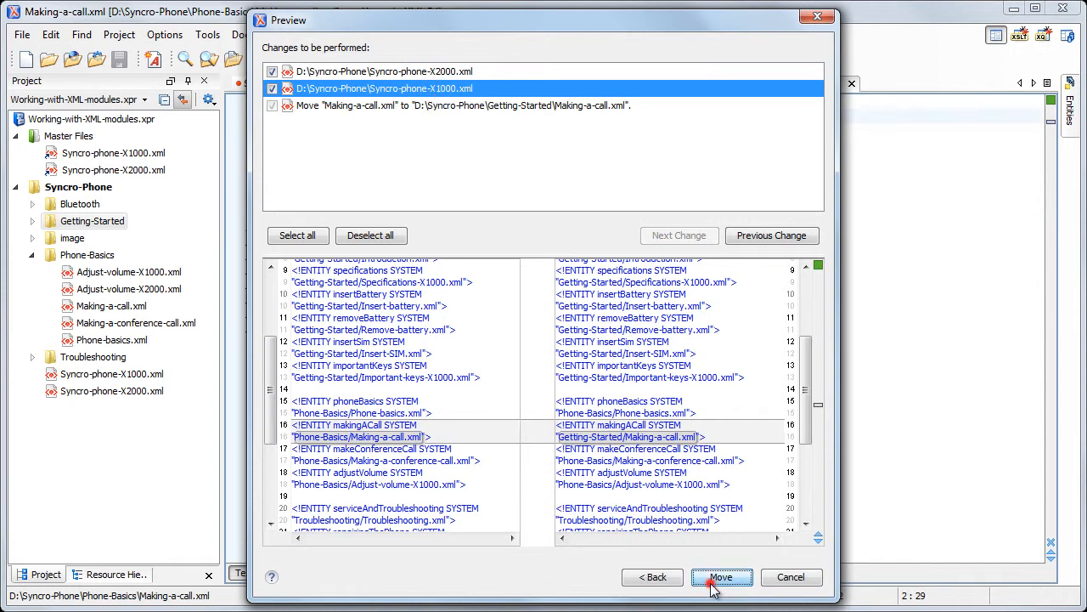
click(723, 577)
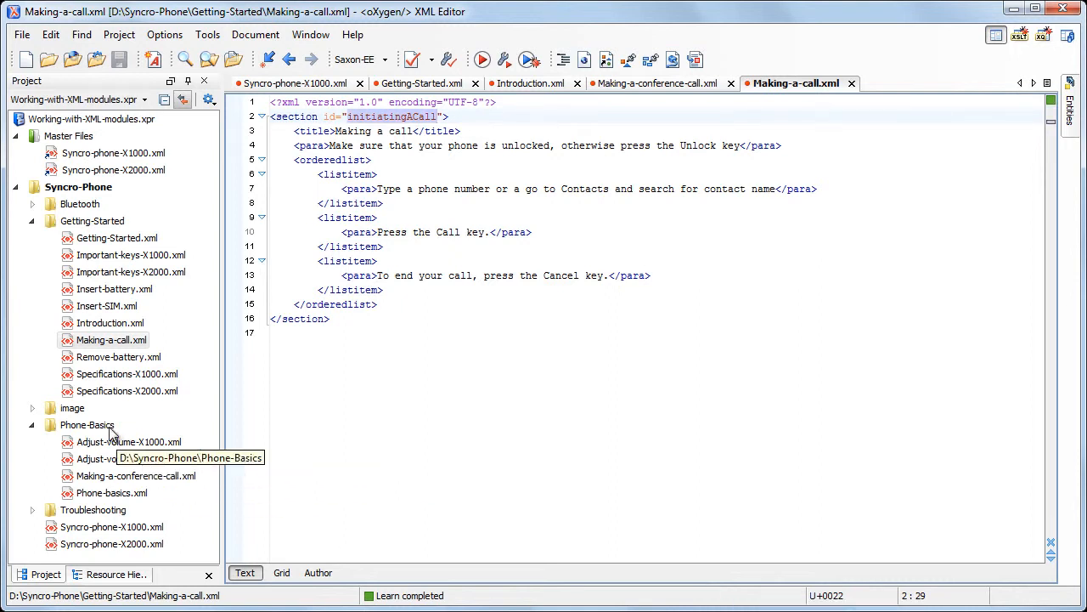
- Rename Phone-Basics to Phone-Basic-Operations after reviewing the entity path changes in Syncro-phone-X1000.xml
click(88, 425)
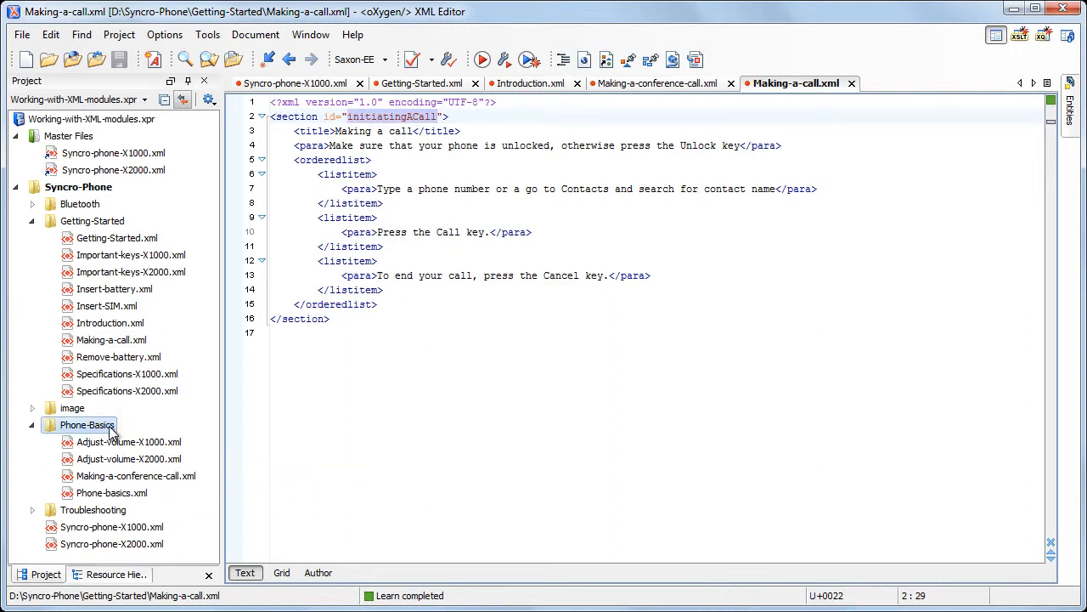
right_click(88, 425)
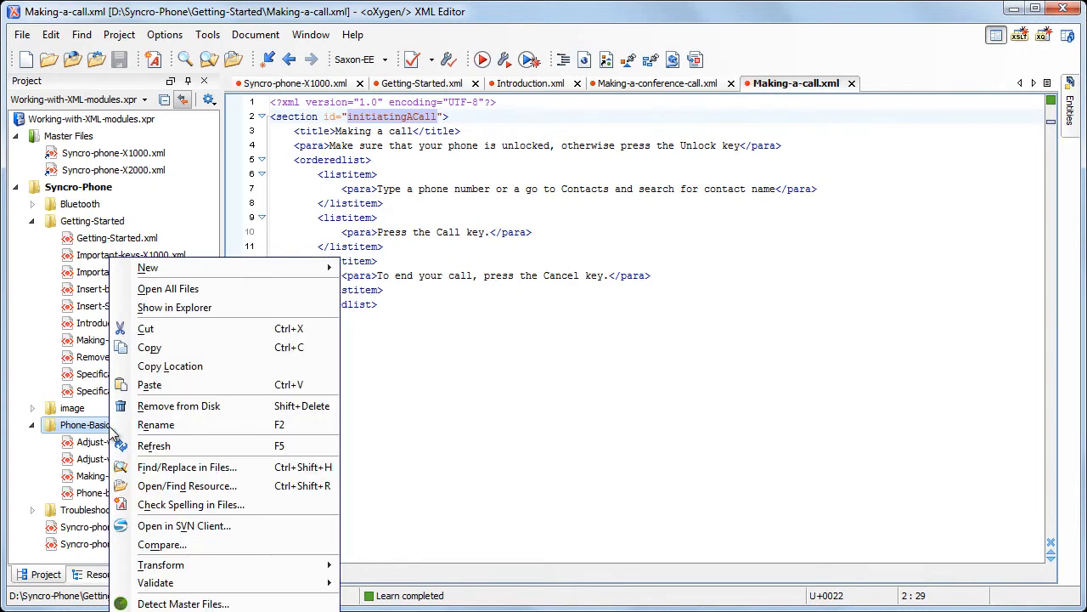
click(156, 424)
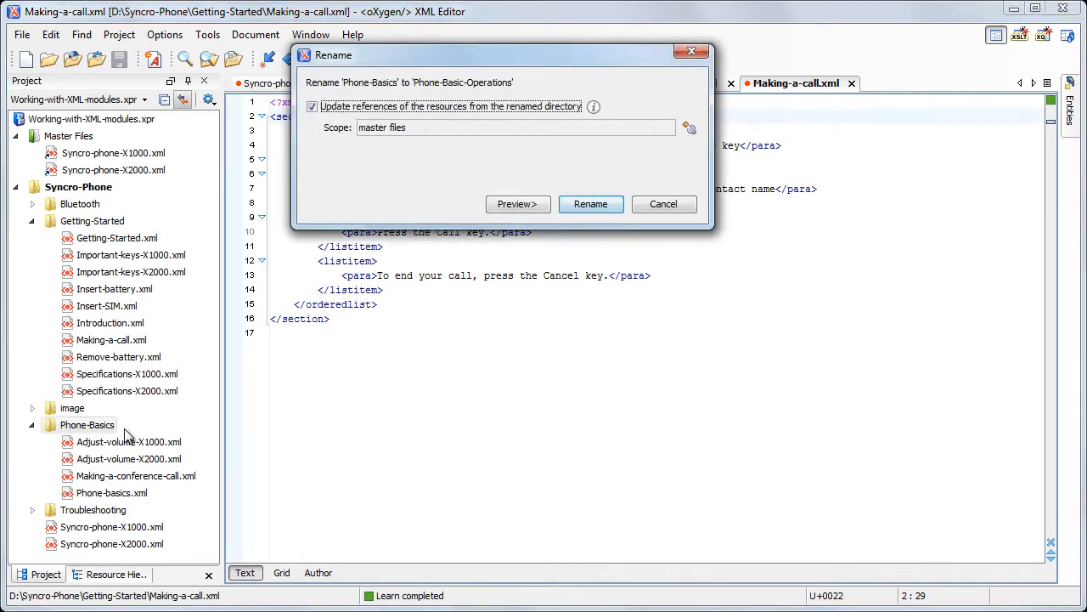
click(517, 204)
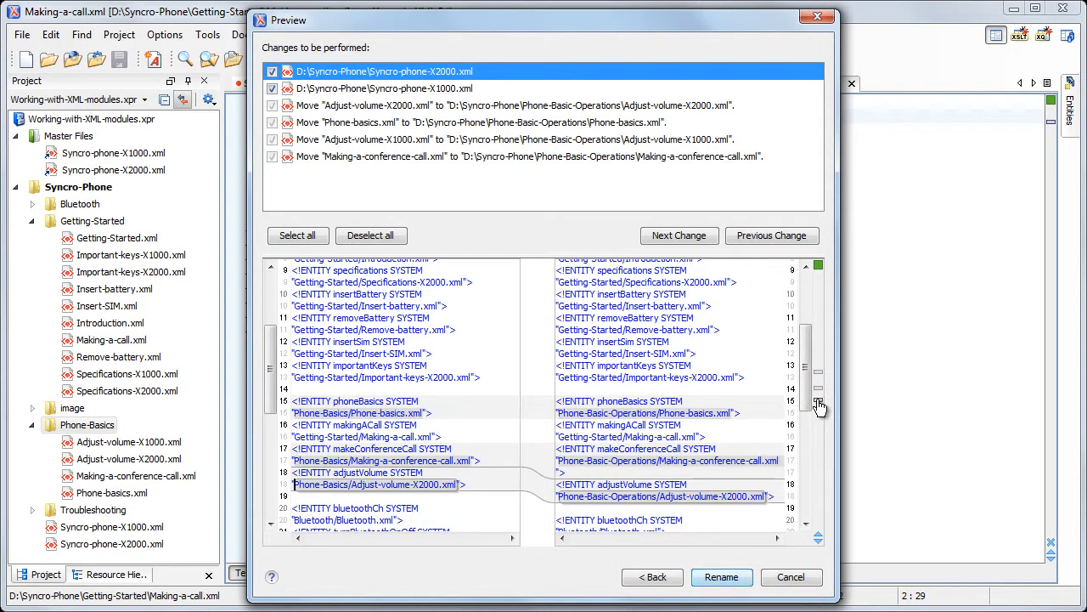
click(392, 88)
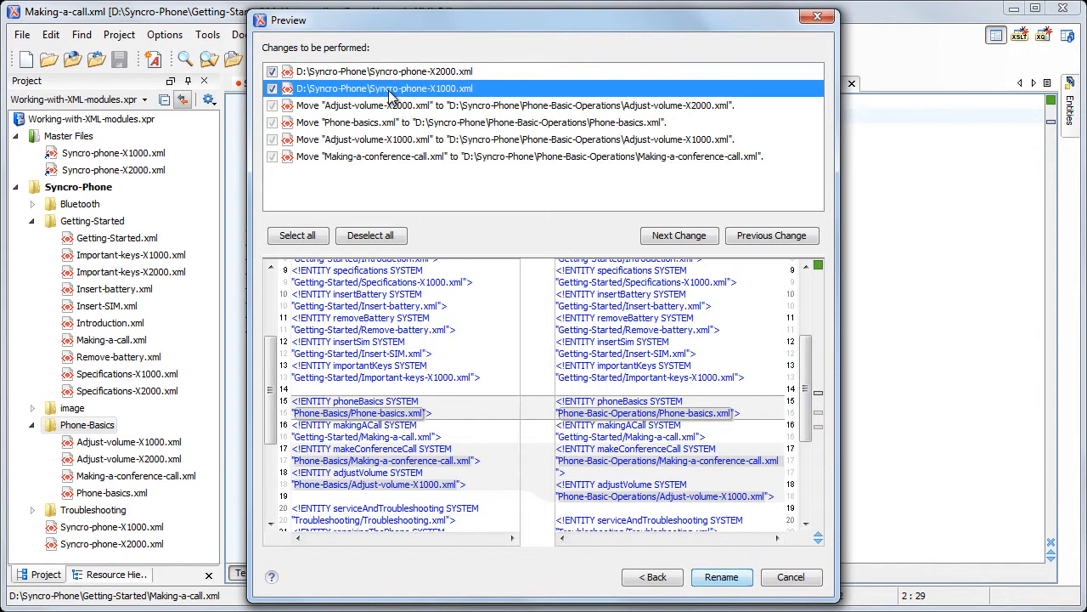
mouse_move(820, 419)
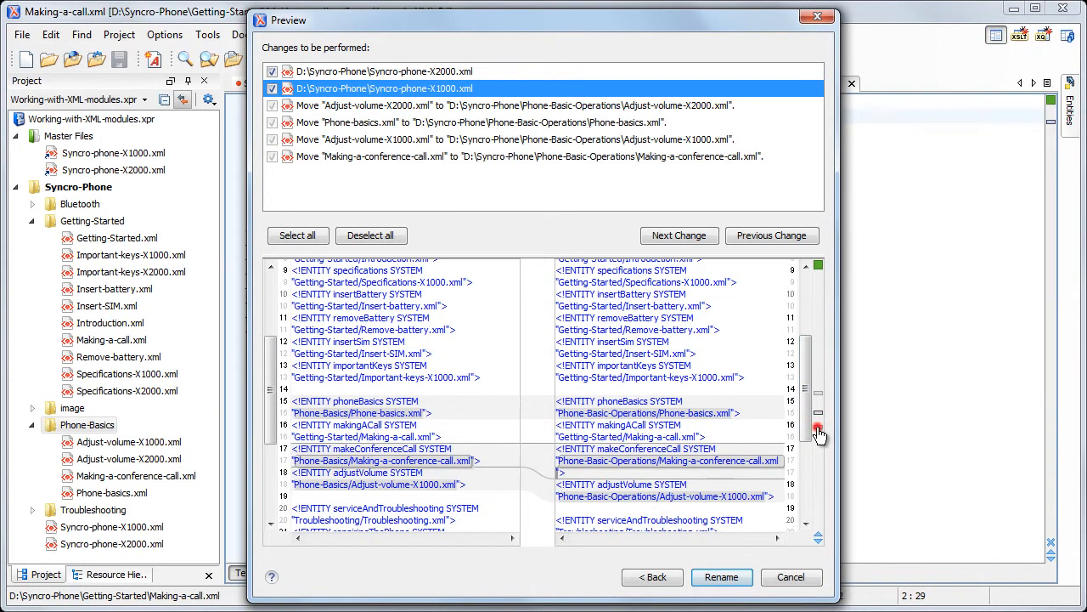
click(679, 235)
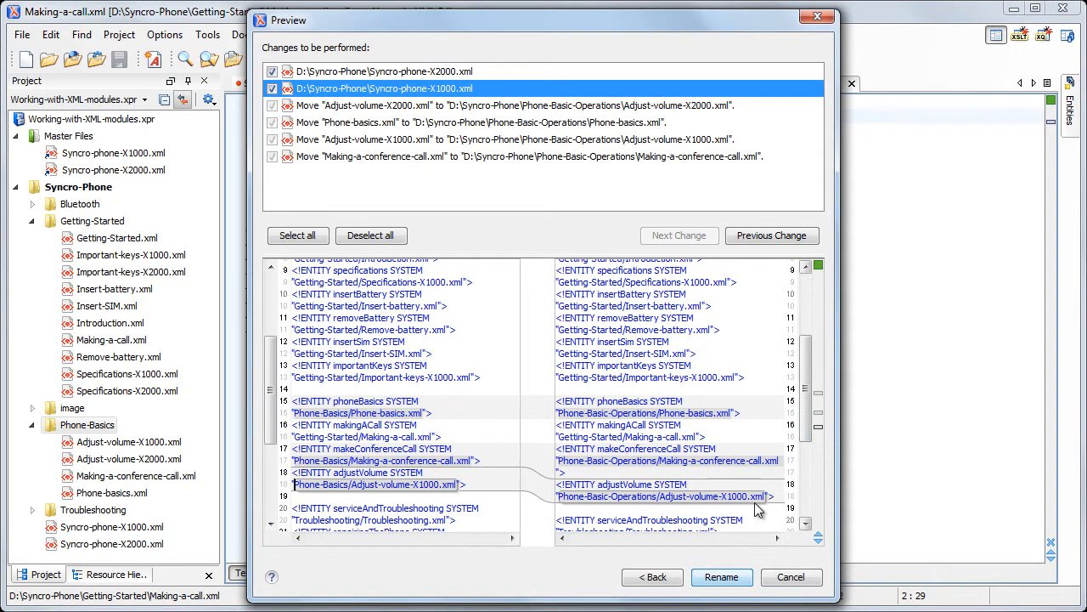
click(722, 576)
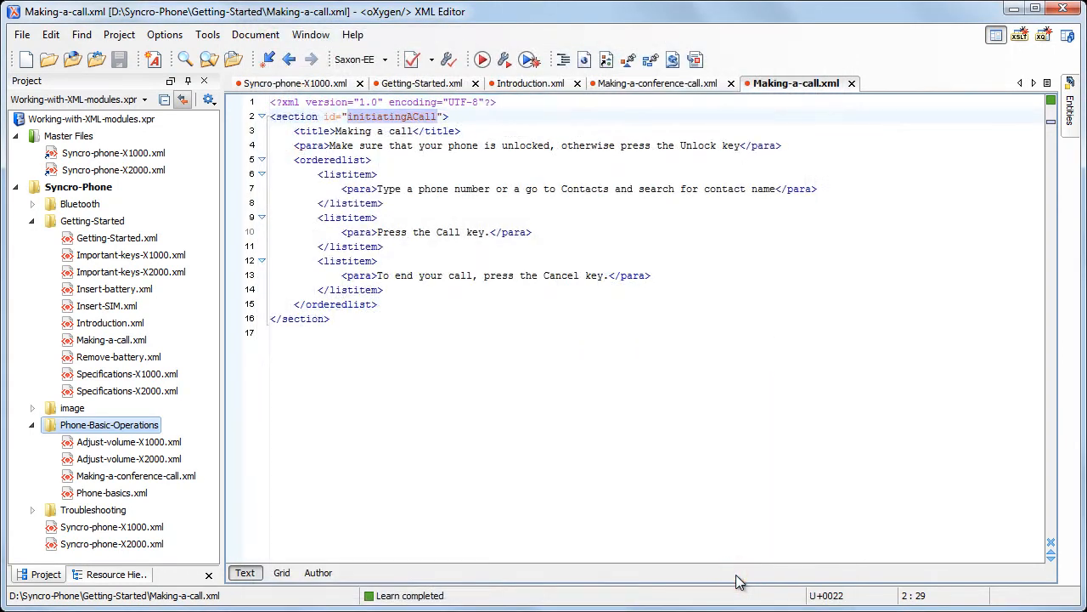